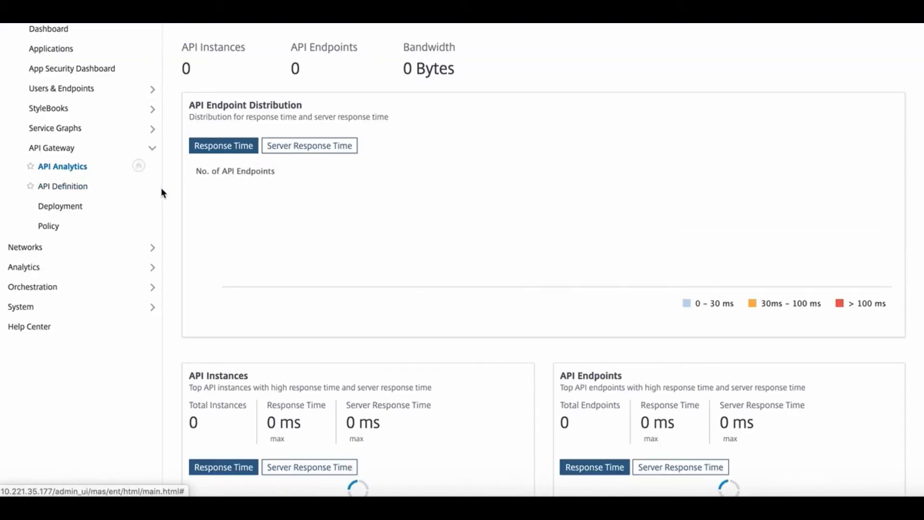
Step: Create the swagger_petstore API definition from the uploaded OAS specification
left_click(63, 186)
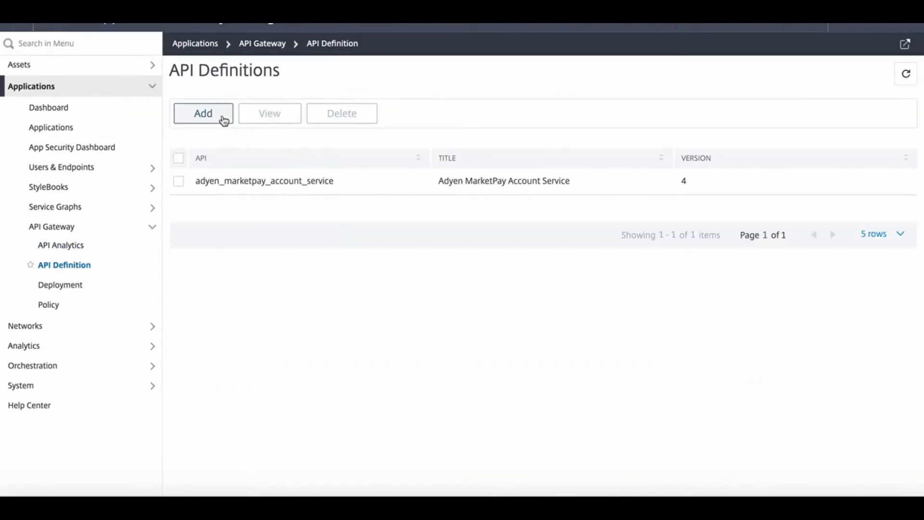
left_click(203, 114)
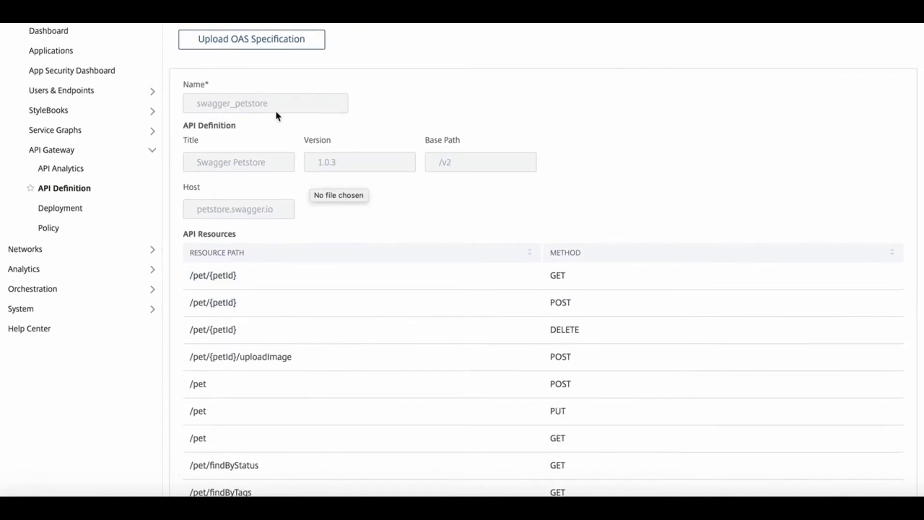
mouse_move(222, 213)
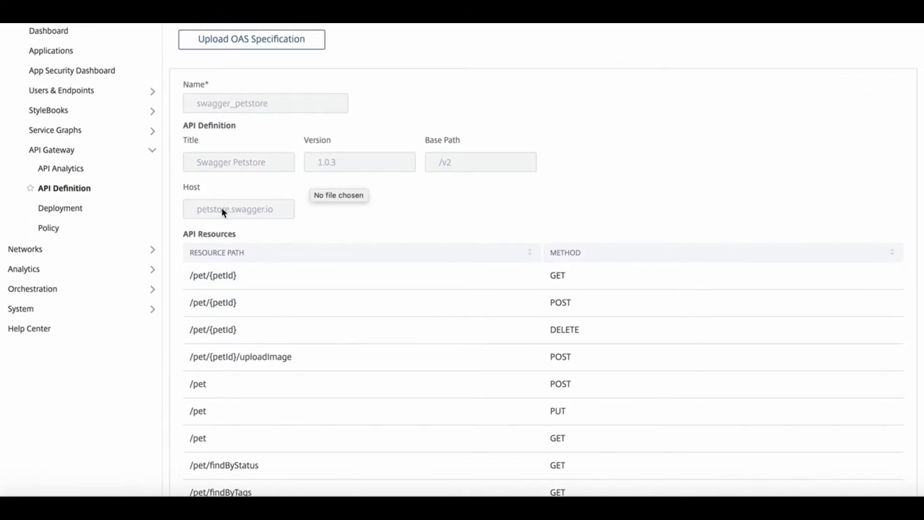
scroll("down", 3)
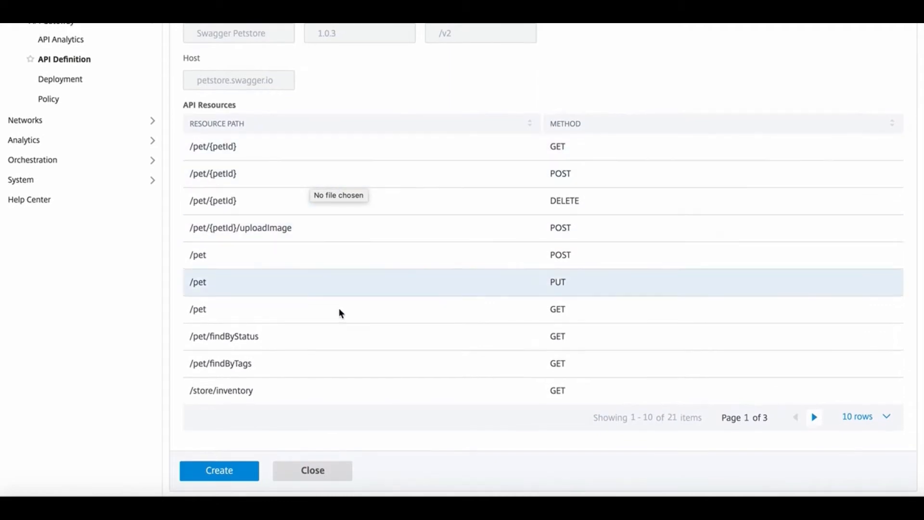
left_click(815, 417)
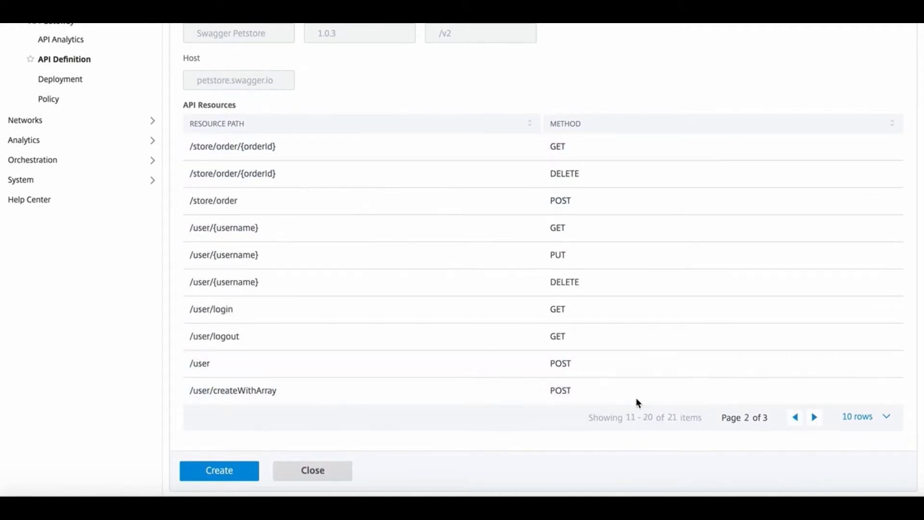
left_click(219, 470)
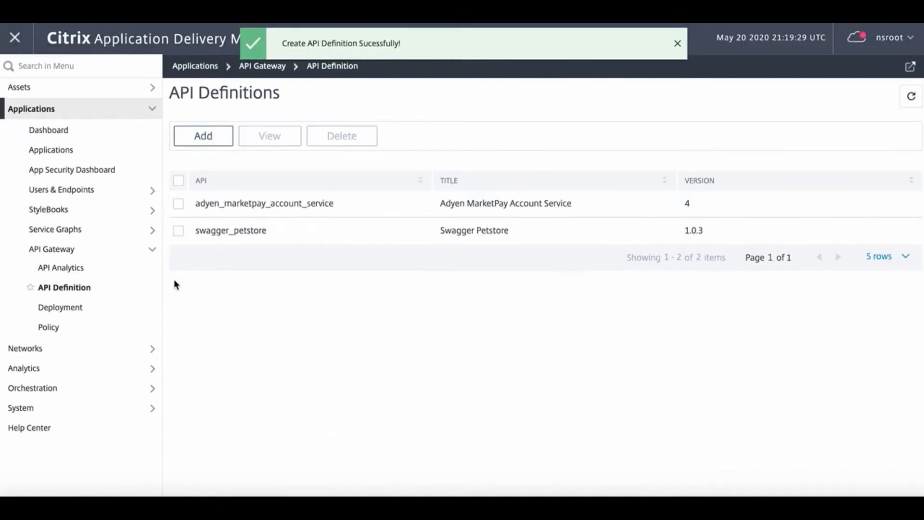
Step: Select swagger_petstore and view its definition details
left_click(179, 230)
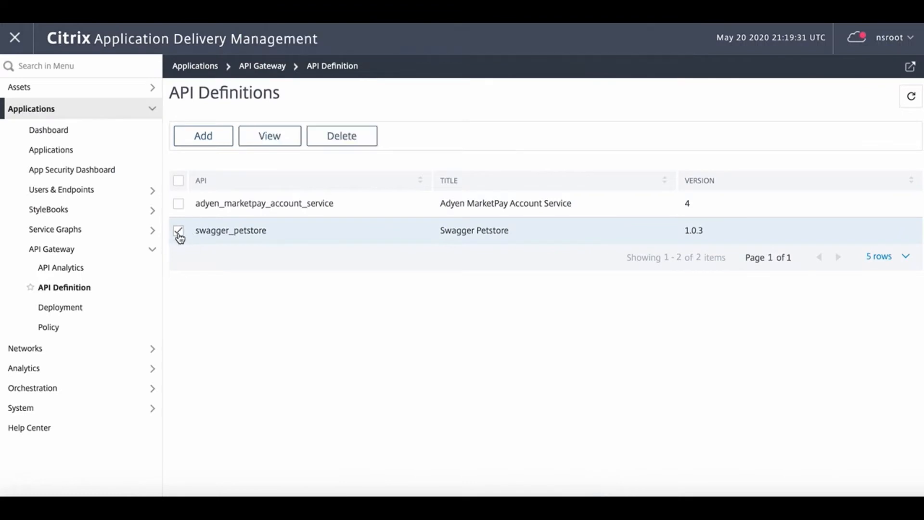
left_click(269, 136)
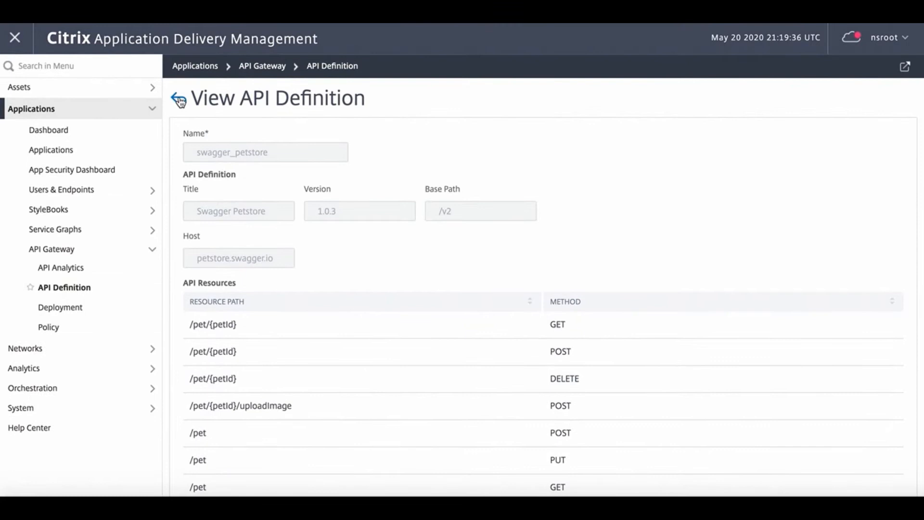
Step: Start deployment petstore_sandbox on gateway 10.217.2.125 with the swagger_petstore definition
left_click(60, 307)
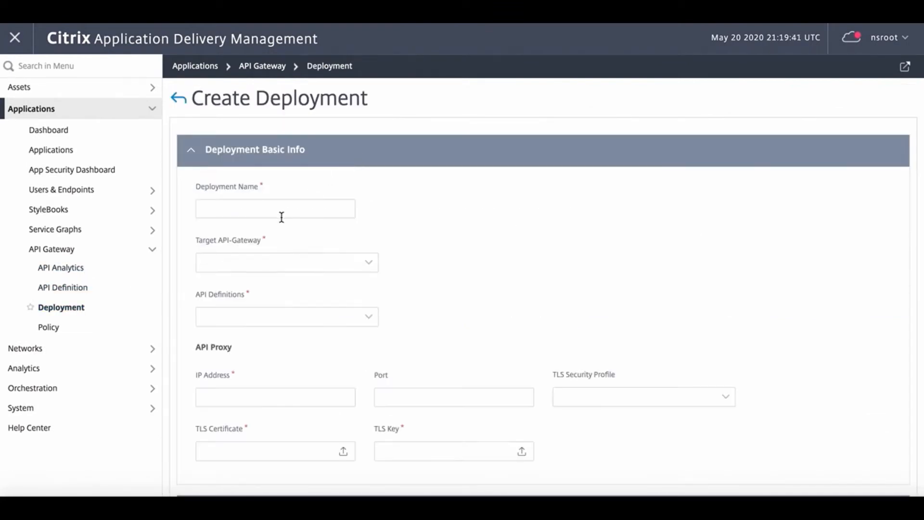
type("petstore_sand")
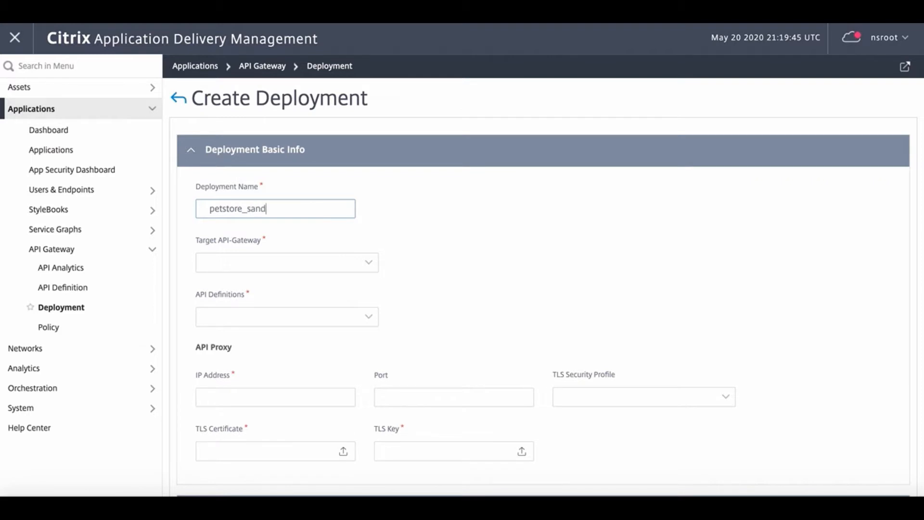
left_click(287, 262)
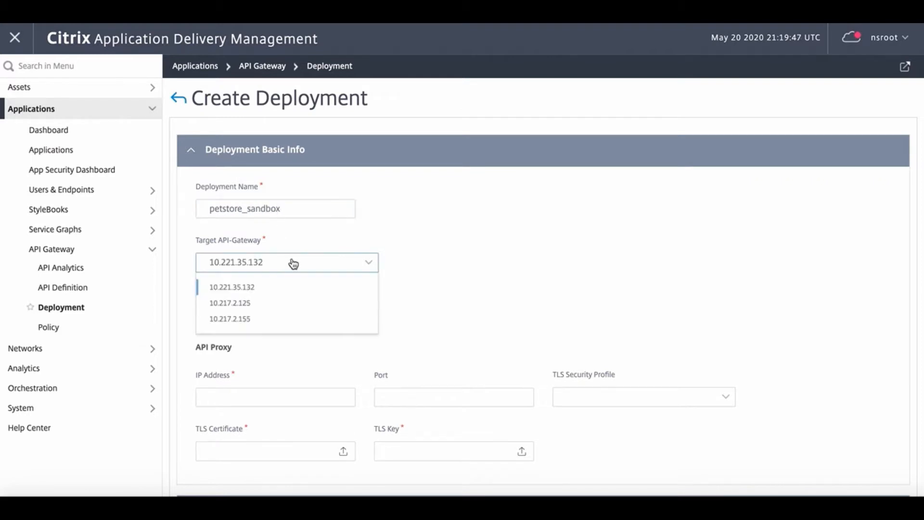
left_click(229, 302)
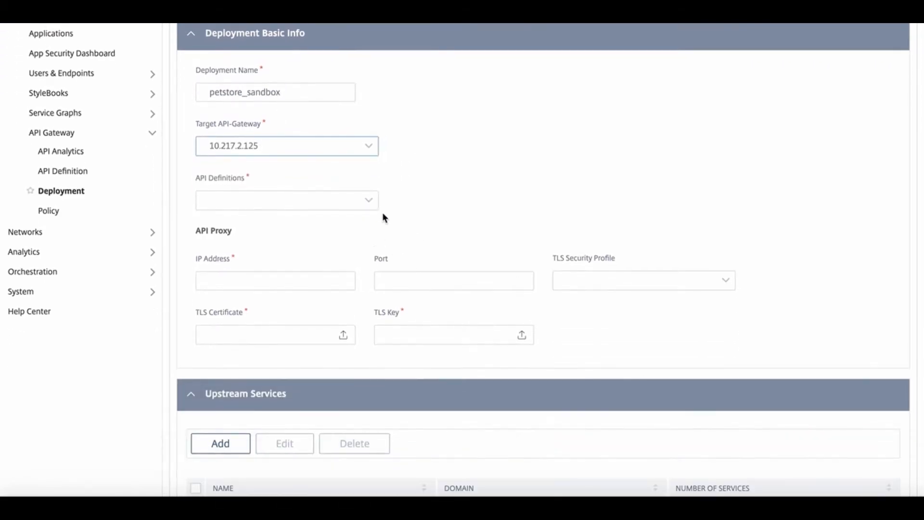
left_click(287, 200)
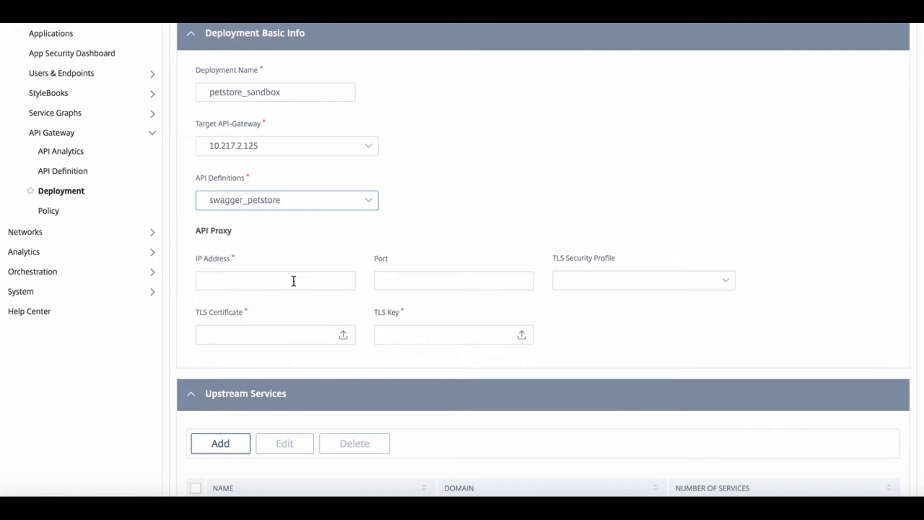
Step: Set proxy 10.217.2.136 on port 443, High Security TLS profile and petproxy.pem certificate
type("10.217.2.136")
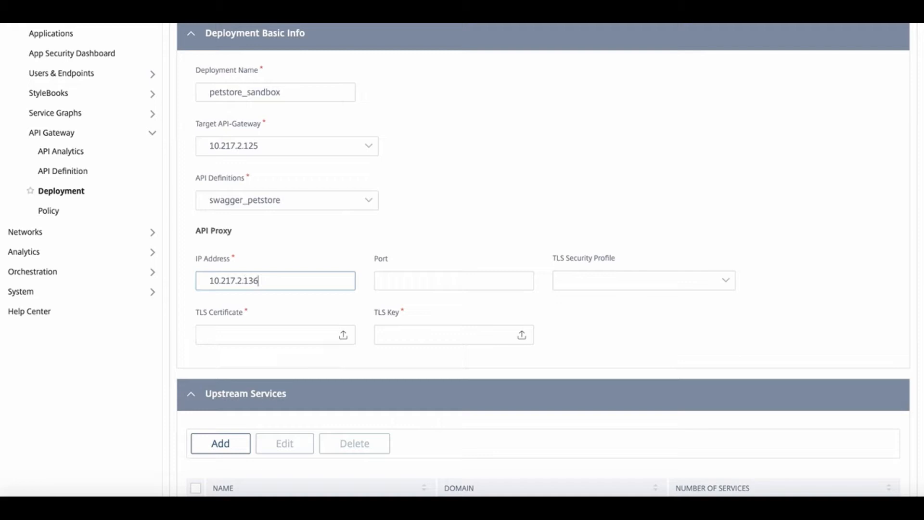
type("44")
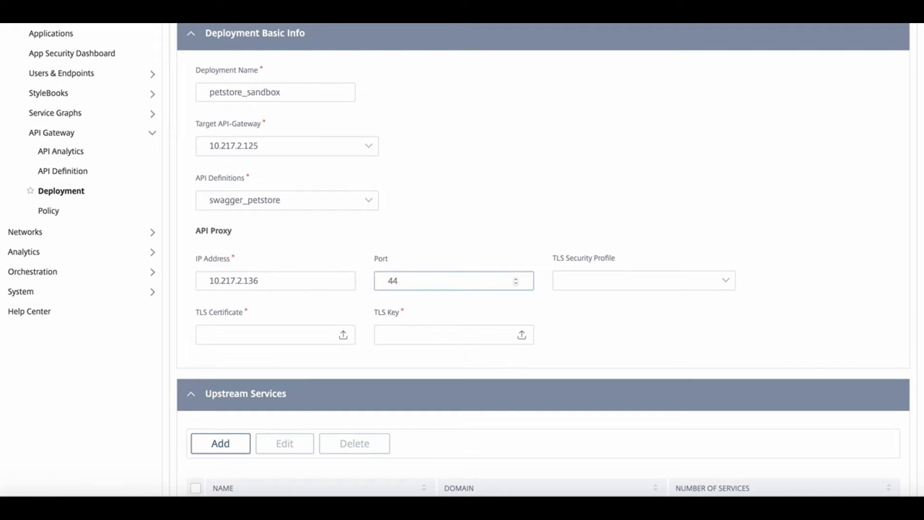
left_click(642, 281)
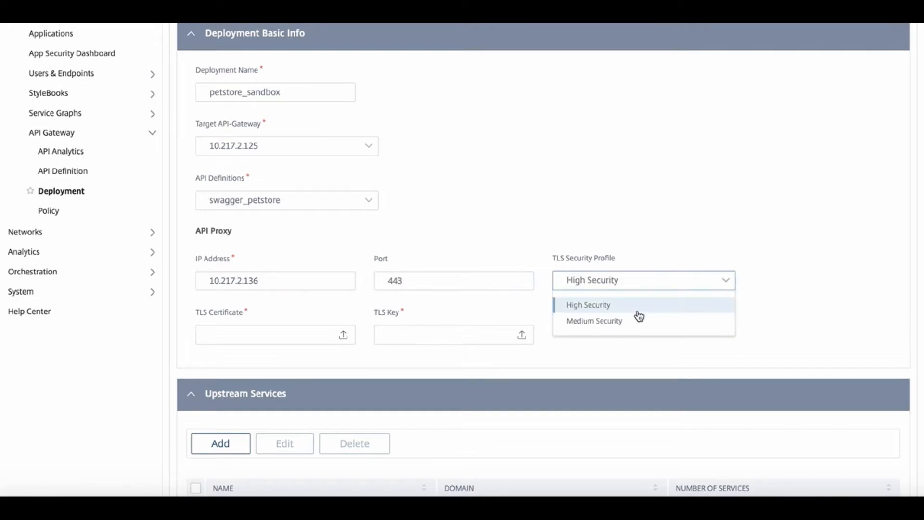
left_click(587, 306)
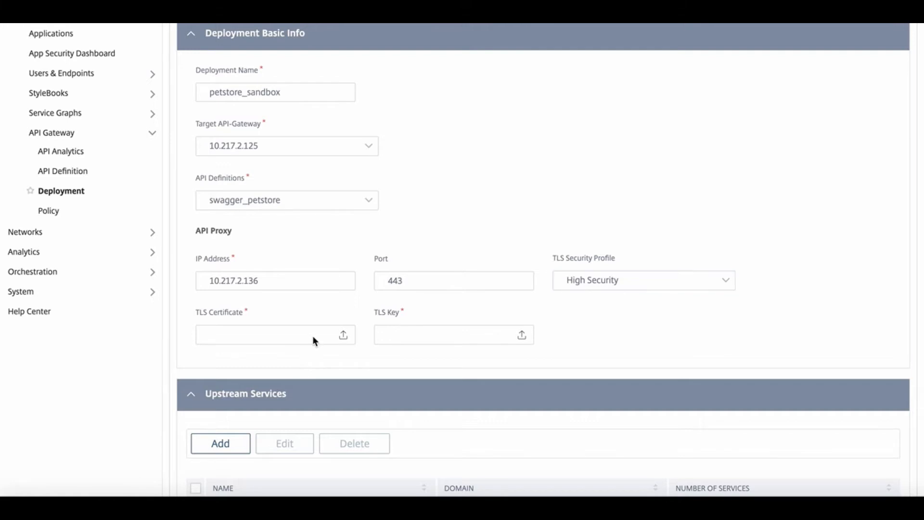
left_click(343, 334)
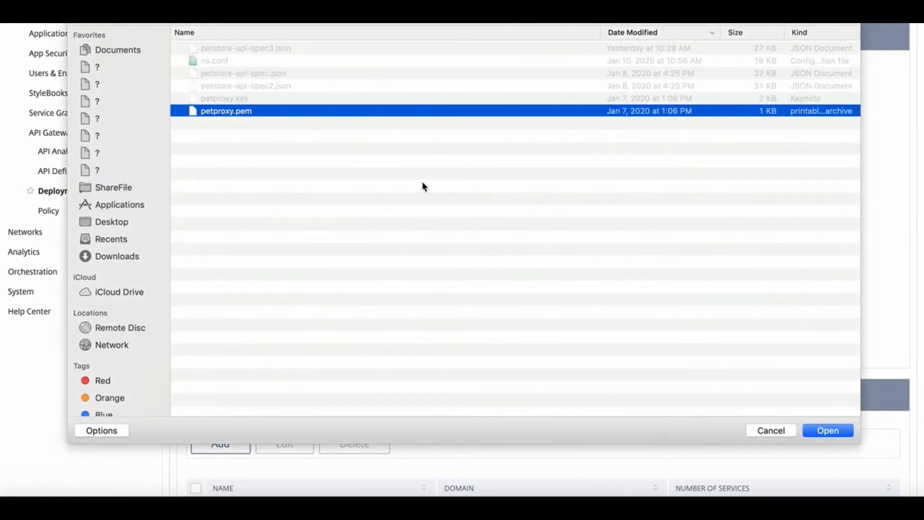
left_click(827, 429)
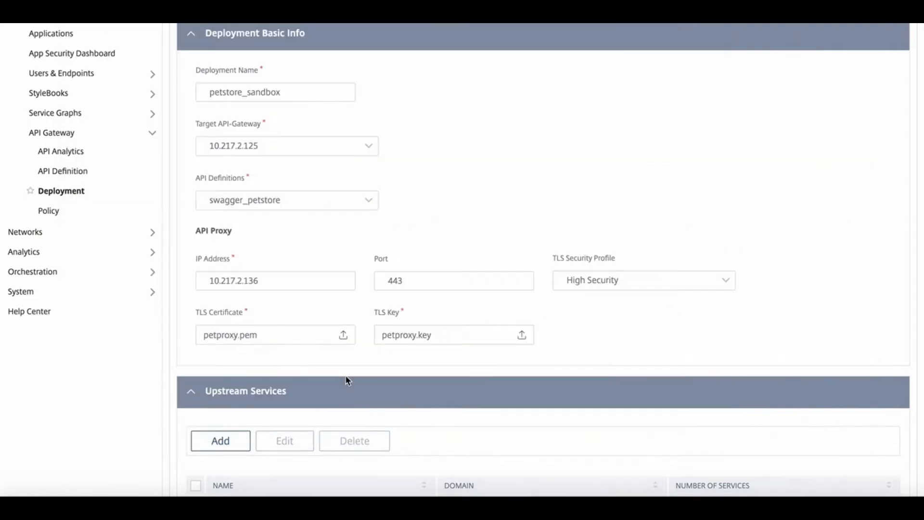
Step: Add upstream service petstore_svc with a 10.217 backend on port 80
left_click(219, 440)
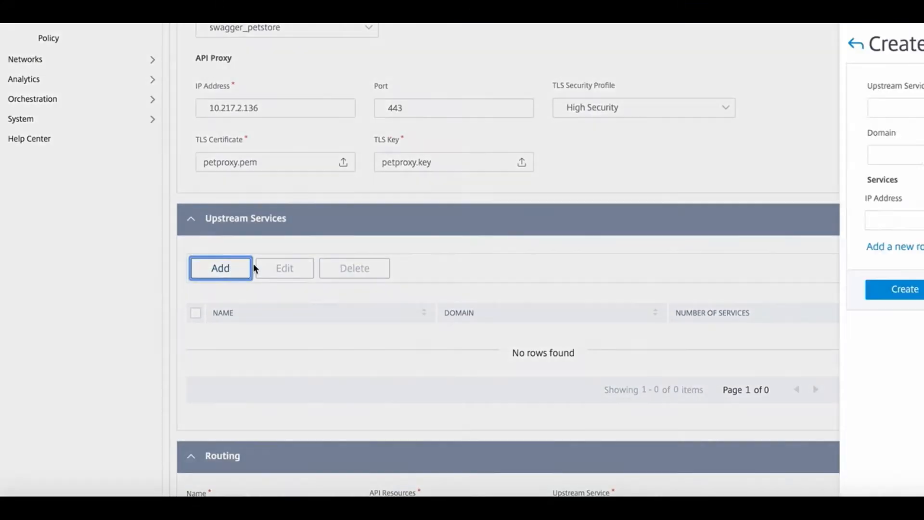
type("petstore_")
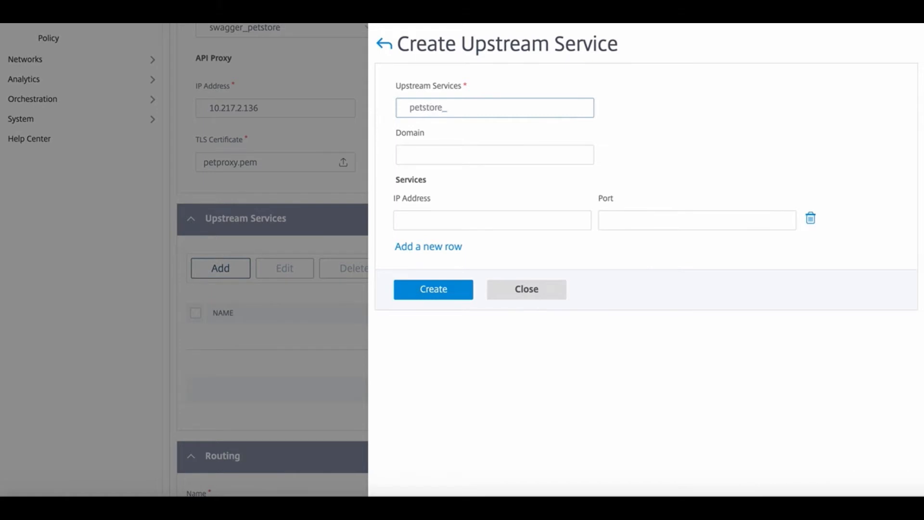
type("svc")
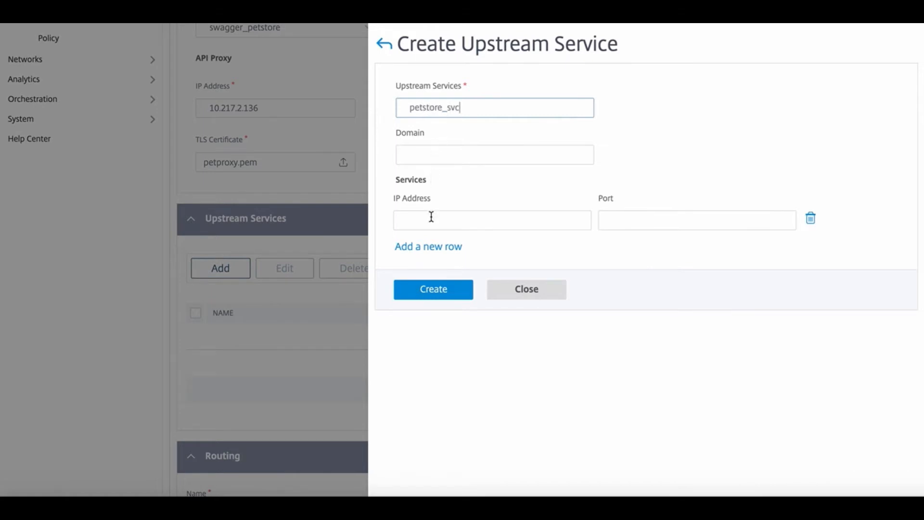
type("10.217")
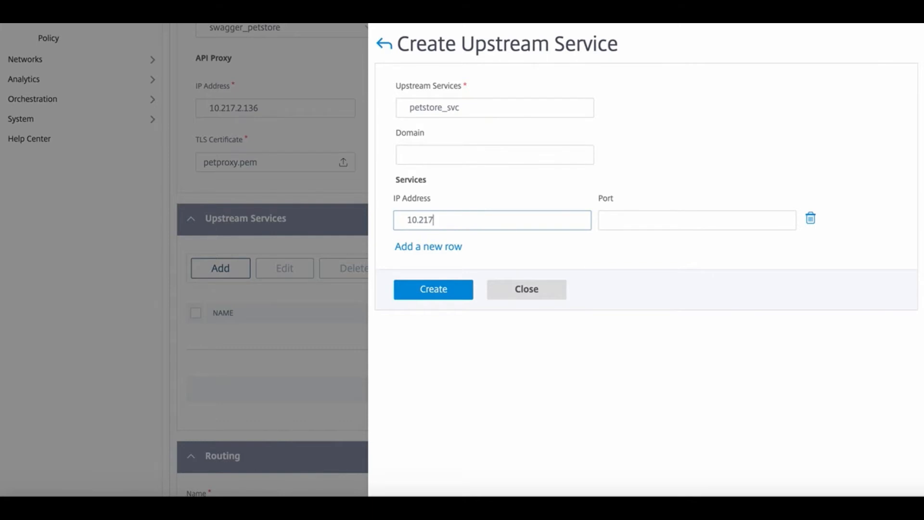
type("80")
type("route_")
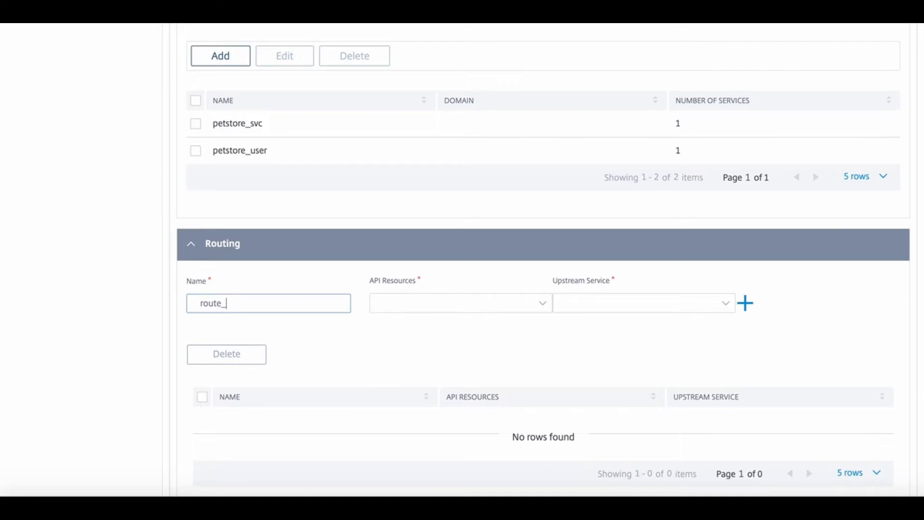
Step: Add route_svc routing /pet to the petstore_svc upstream service
left_click(460, 302)
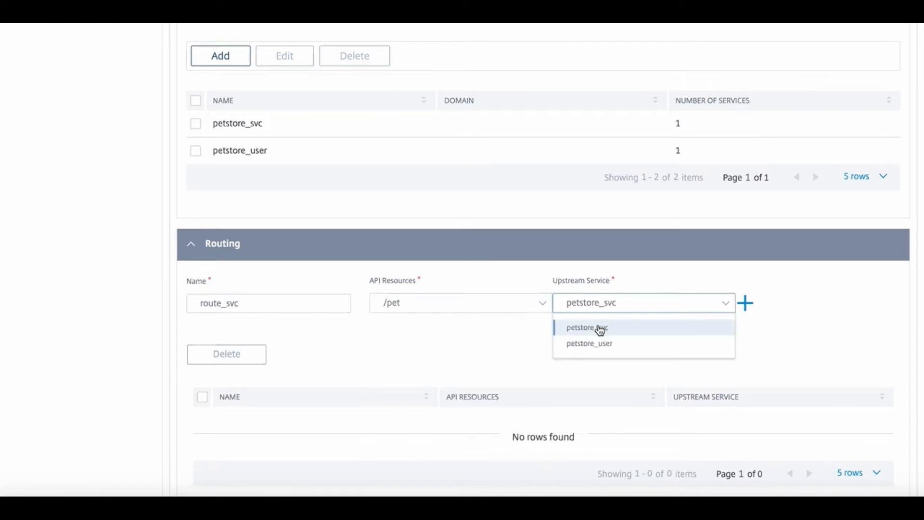
left_click(587, 327)
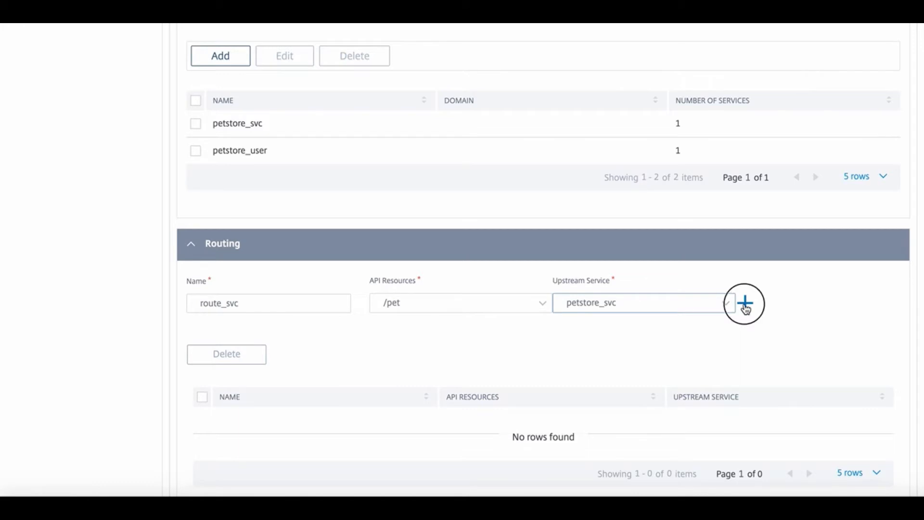
left_click(744, 303)
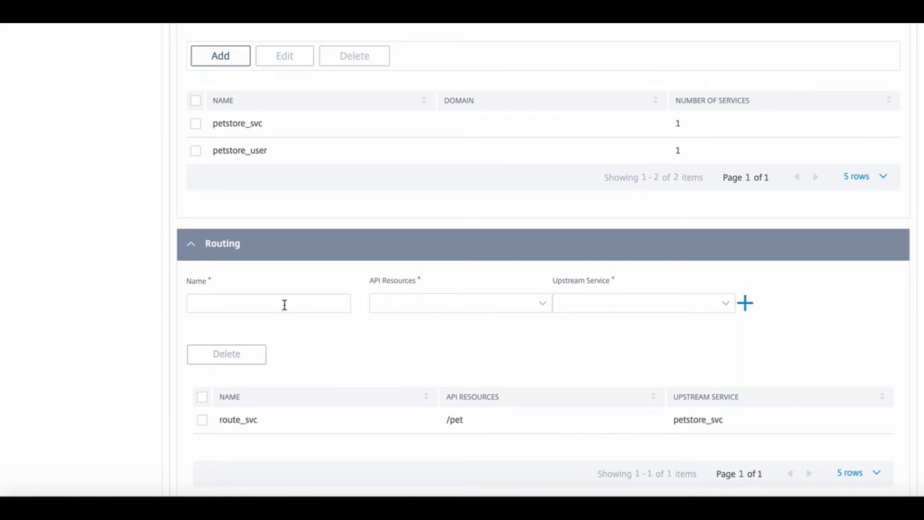
Step: Add route_user routing /user to petstore_user and save the API definition
type("route_")
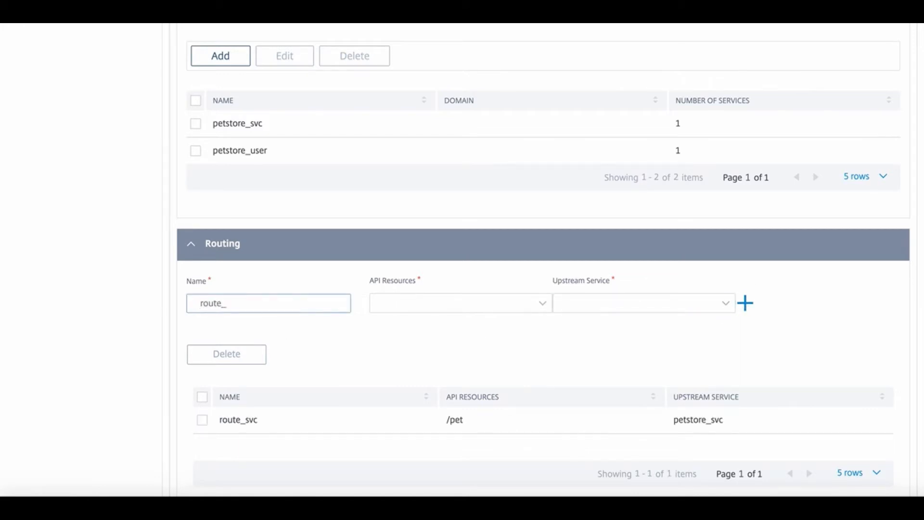
left_click(460, 303)
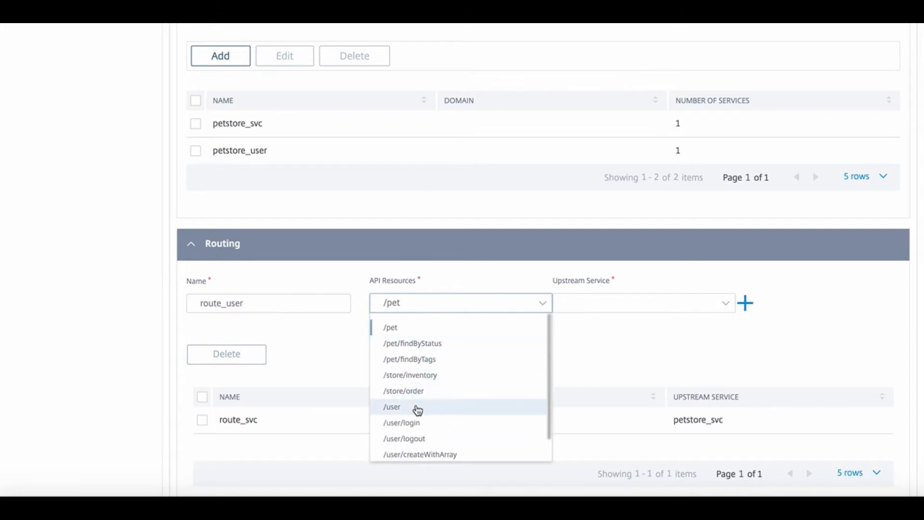
left_click(392, 406)
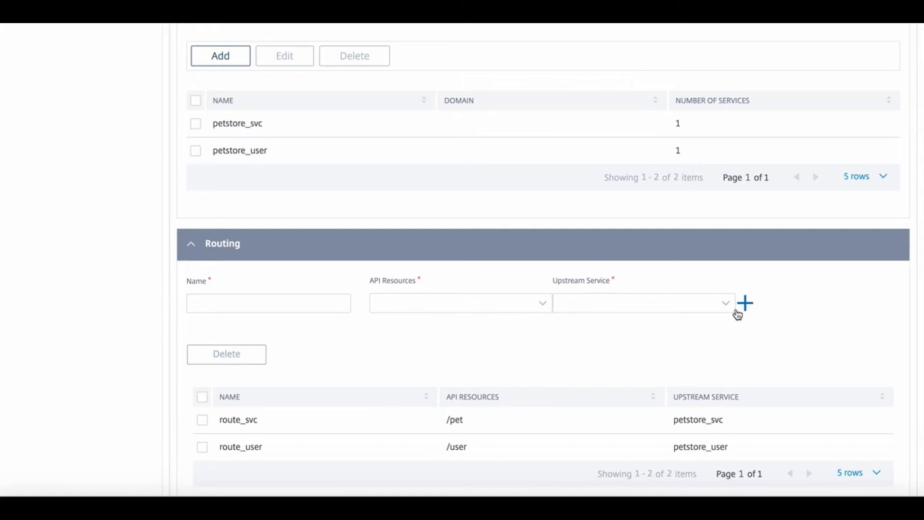
scroll("down", 3)
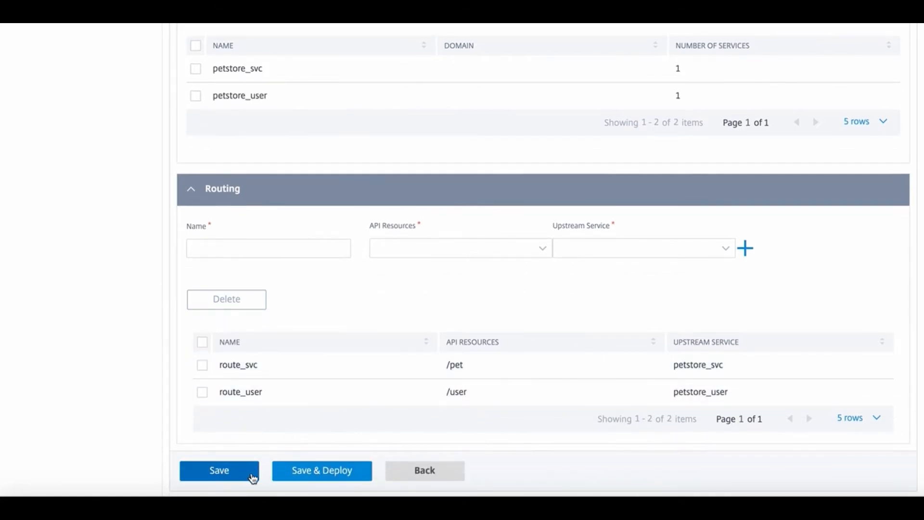
left_click(219, 469)
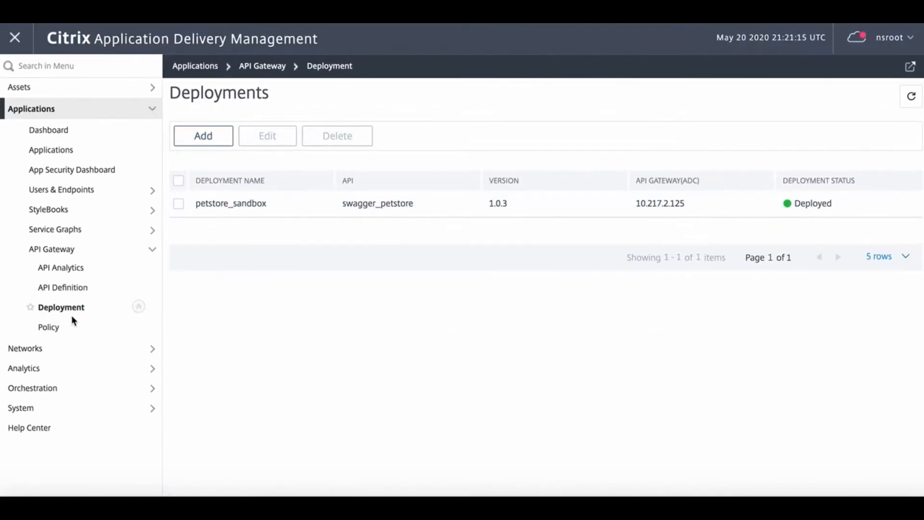
Step: Create policy group petstore_svc_policies for the petstore_sandbox deployment
left_click(48, 328)
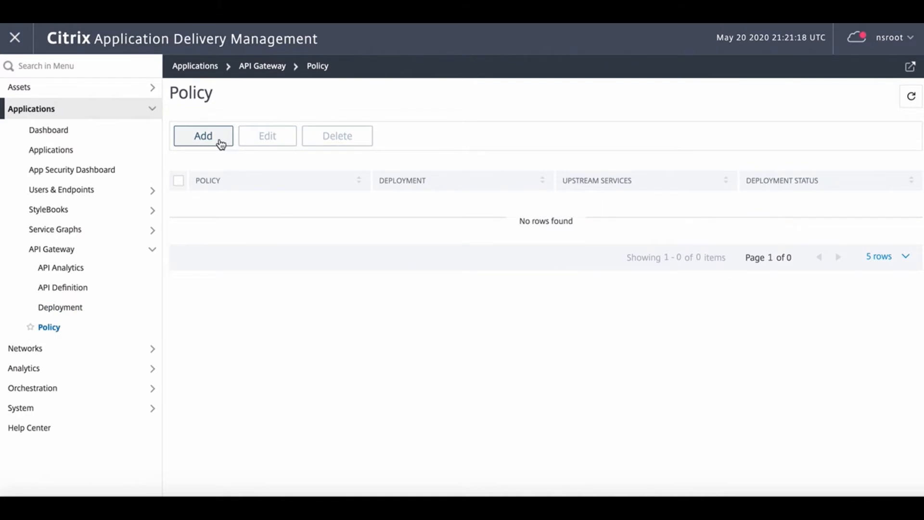
left_click(203, 136)
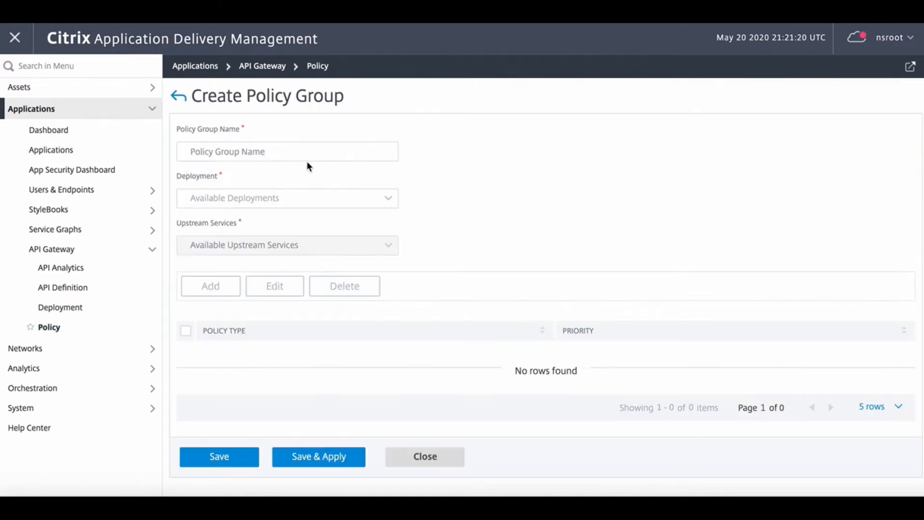
type("petstore_svc")
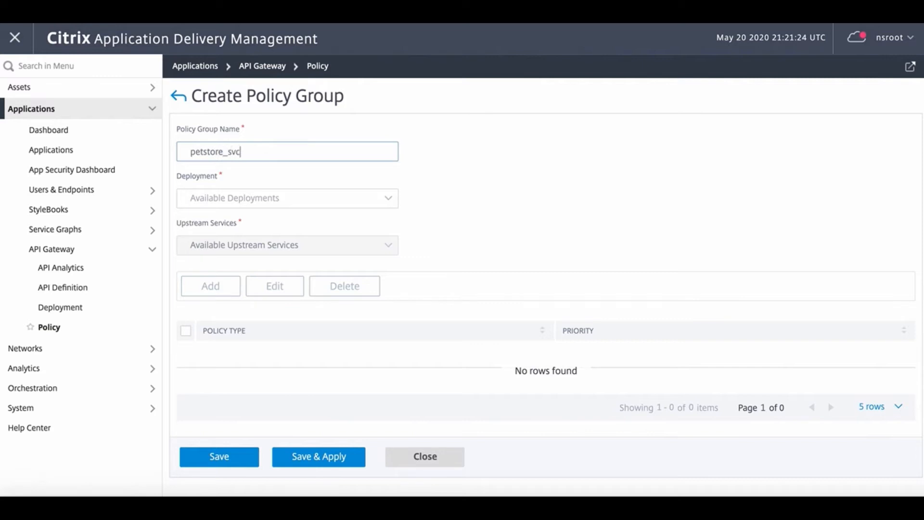
type("_policie")
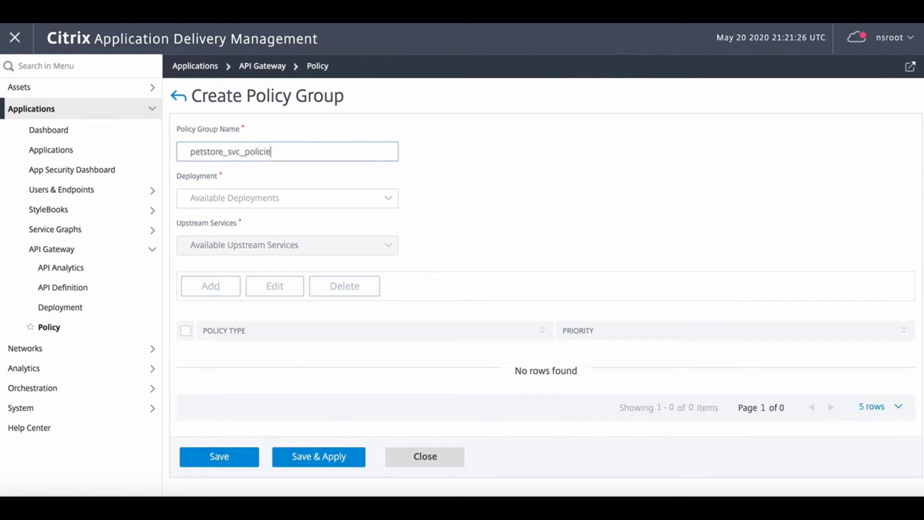
left_click(287, 197)
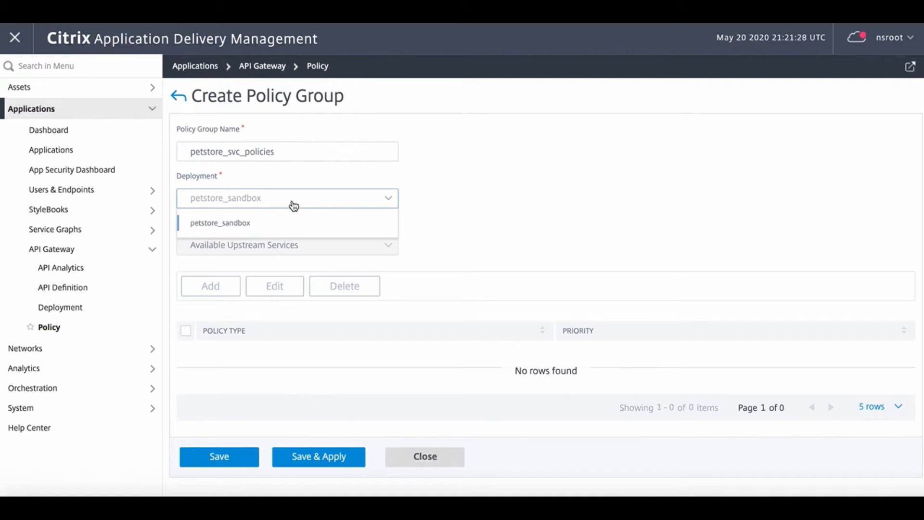
left_click(220, 223)
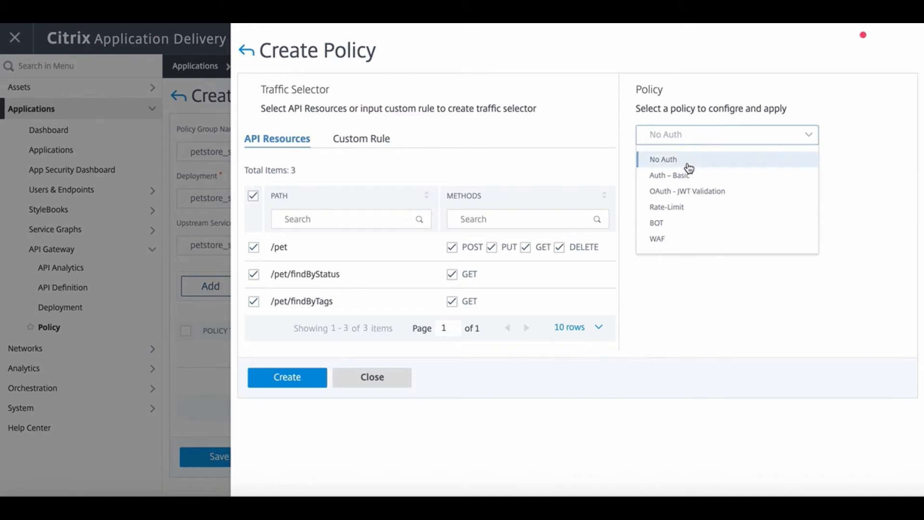
mouse_move(682, 209)
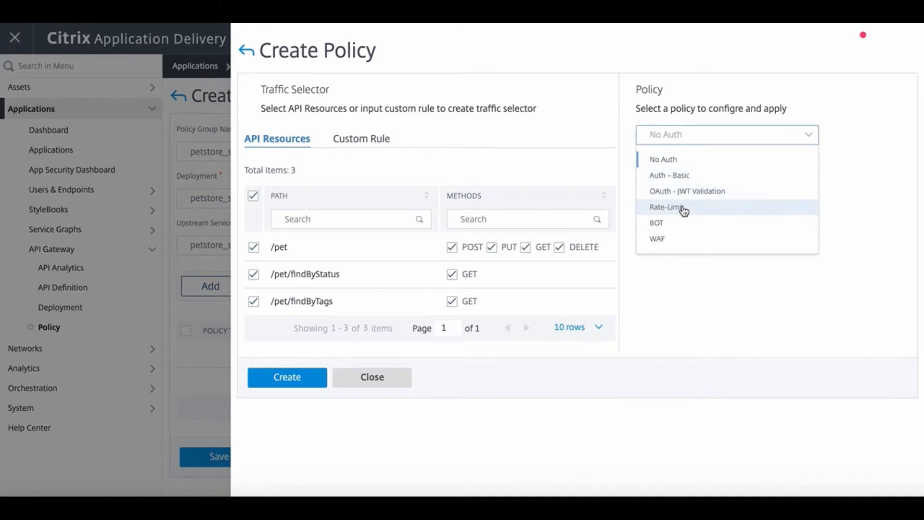
mouse_move(681, 239)
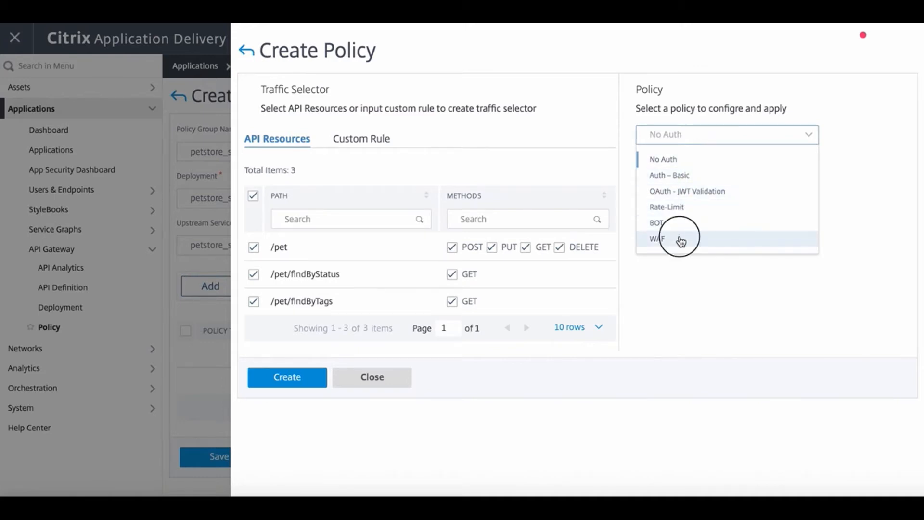
Step: Add a No Auth policy to the group
left_click(658, 238)
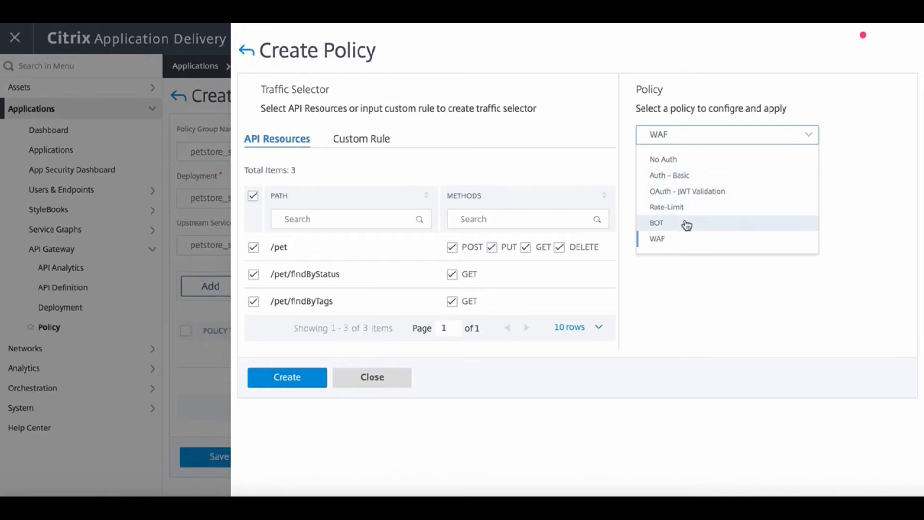
left_click(657, 222)
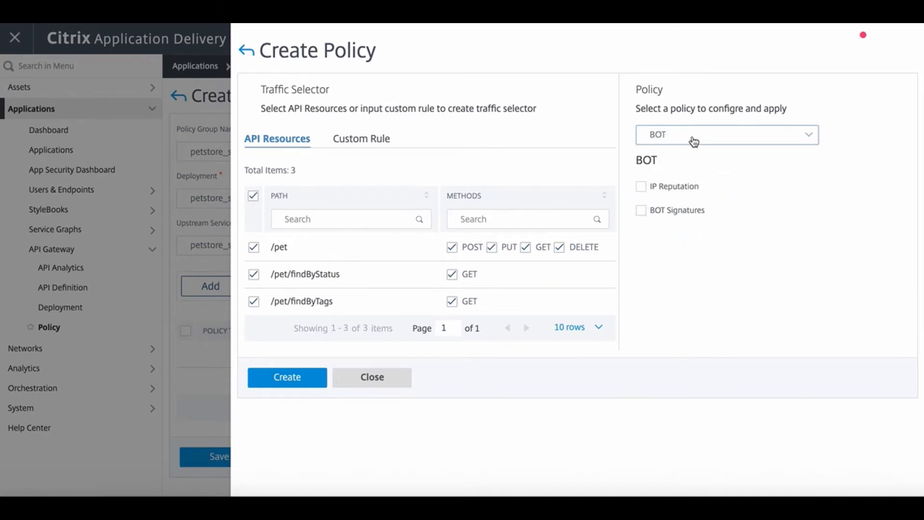
left_click(726, 135)
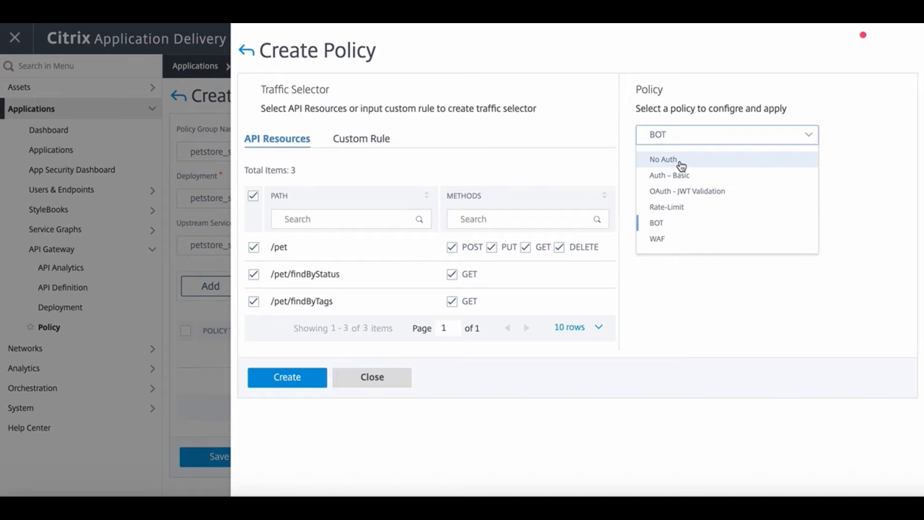
left_click(665, 159)
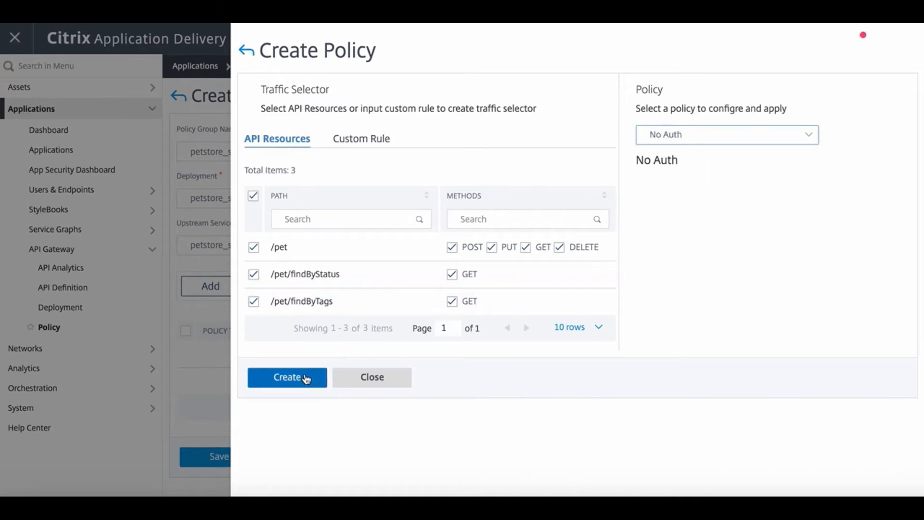
left_click(287, 376)
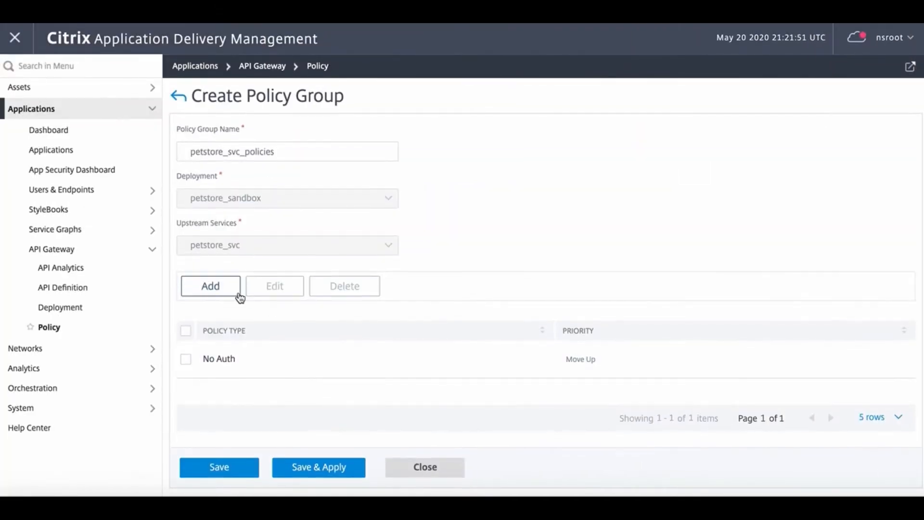
Step: Add a Rate-Limit policy to the group
left_click(210, 286)
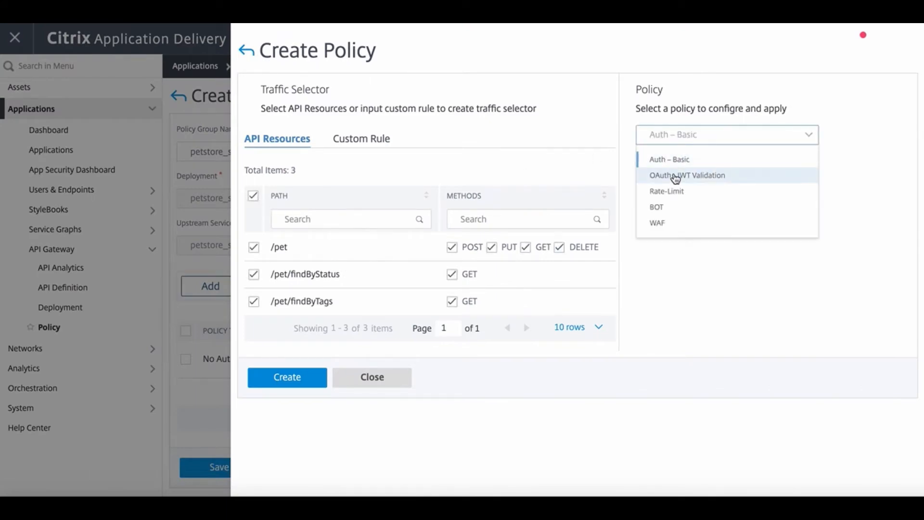
left_click(667, 191)
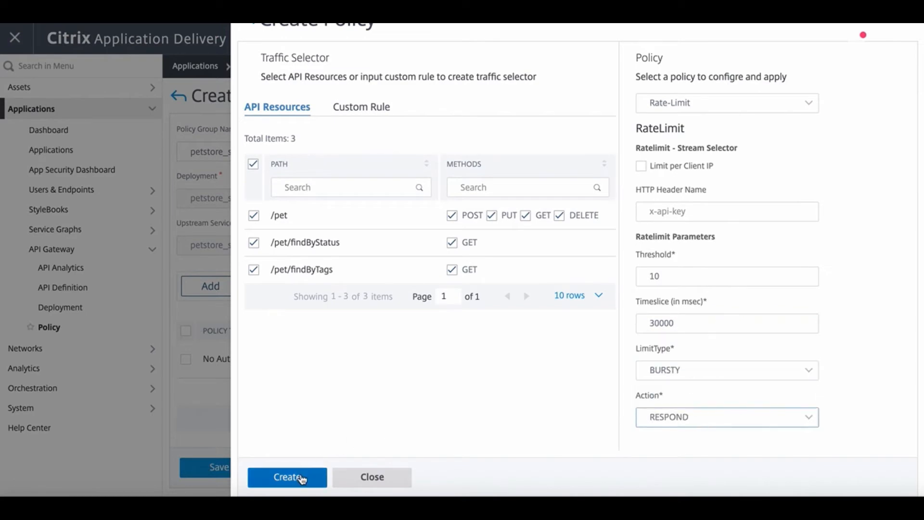
left_click(286, 476)
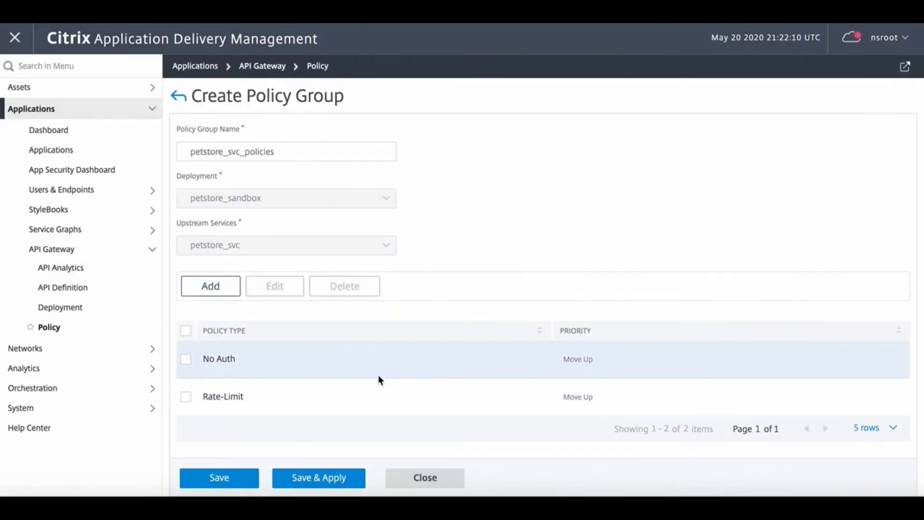
Step: Name the petstore_user policy group and add an OAuth JWT Validation policy
type("petstore")
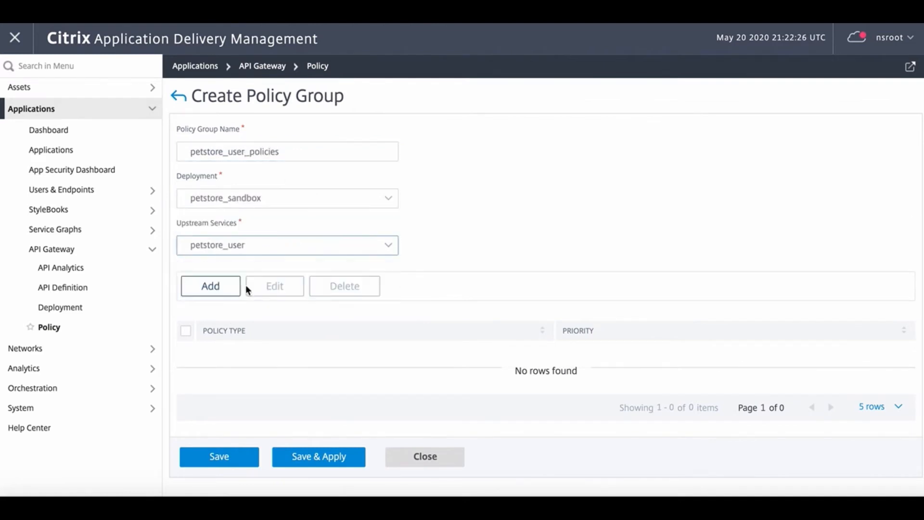
left_click(210, 286)
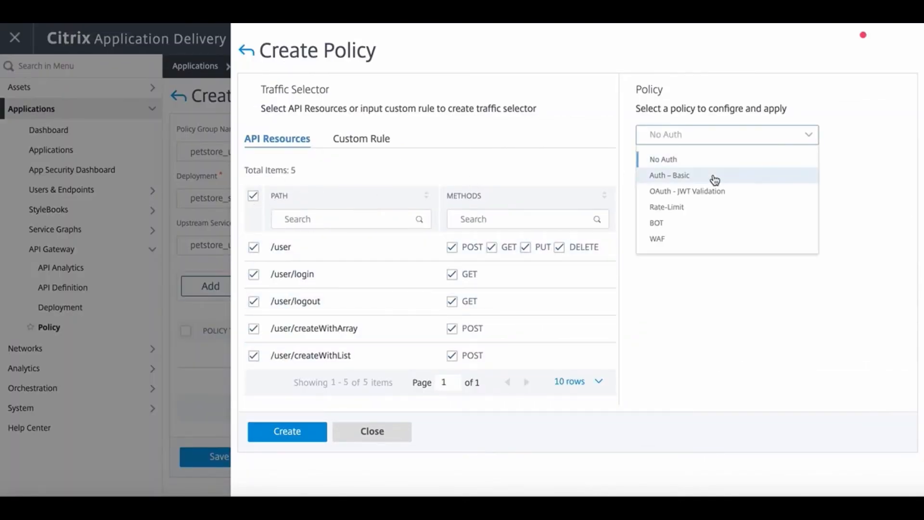
left_click(669, 175)
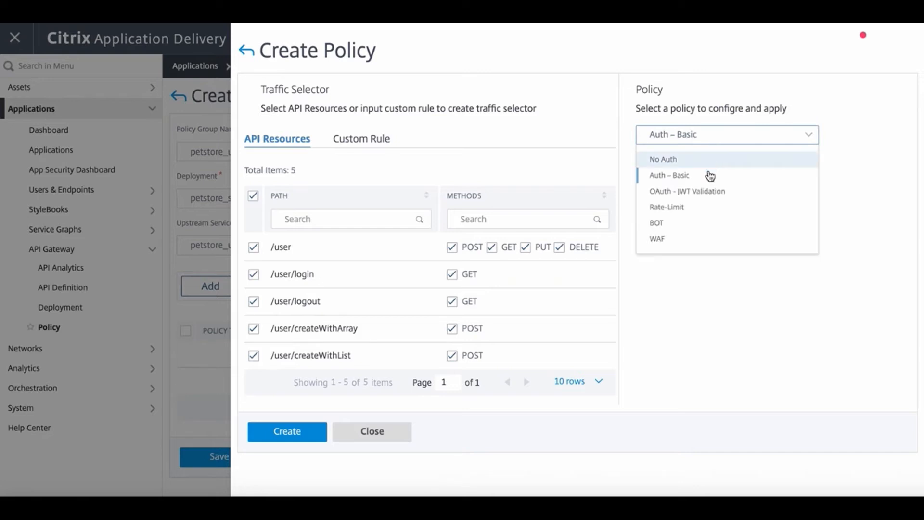
left_click(687, 191)
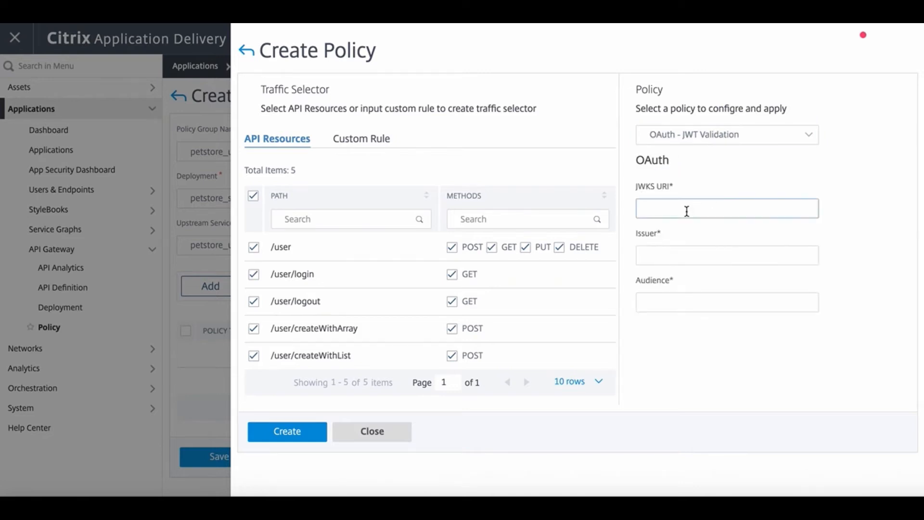
Step: Fill the JWT validation URLs and jwks_svc settings and create the policy
type("https://")
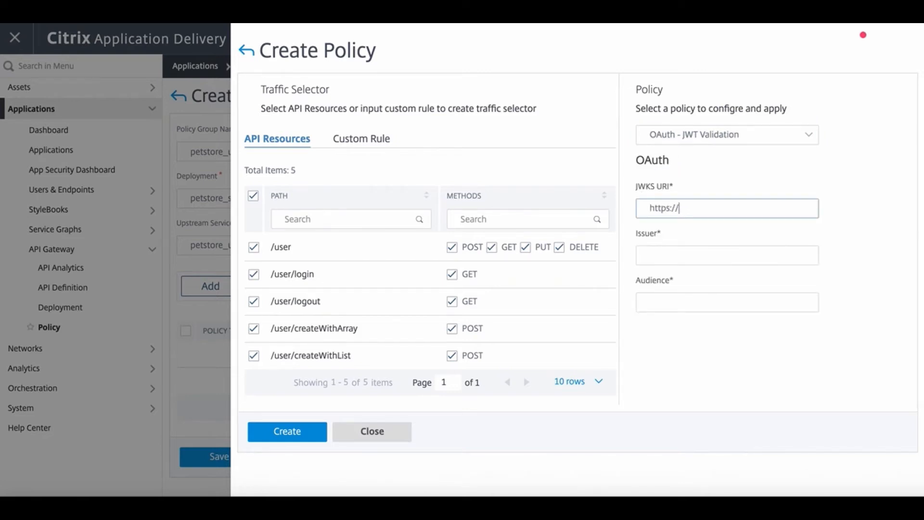
type("petstore_jw")
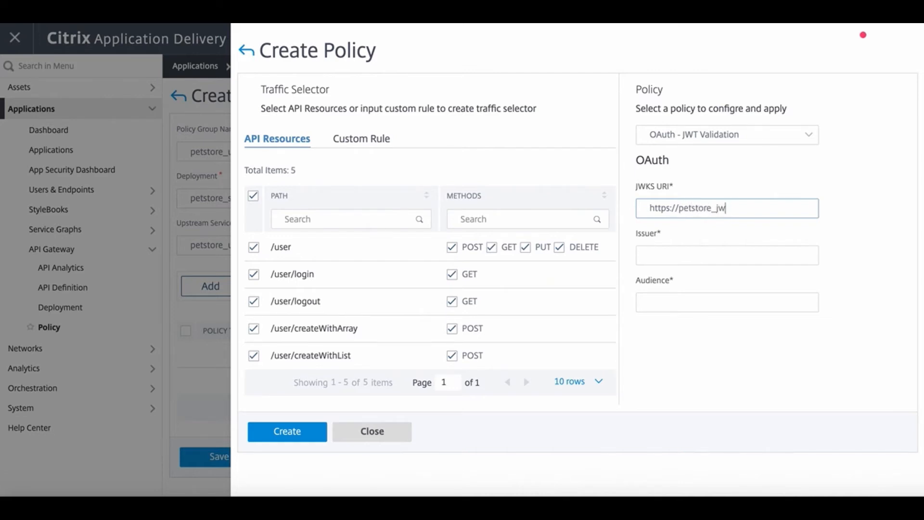
type("ks_svc")
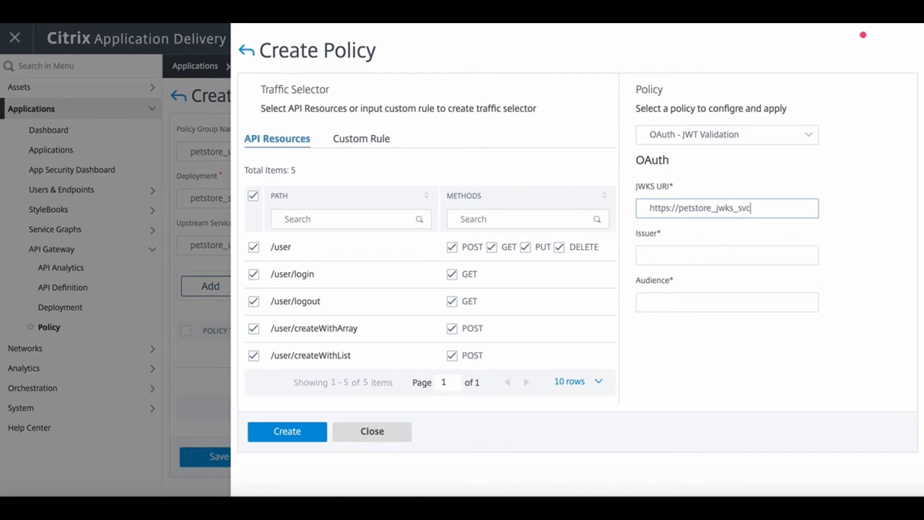
type("https://petstore_auth_")
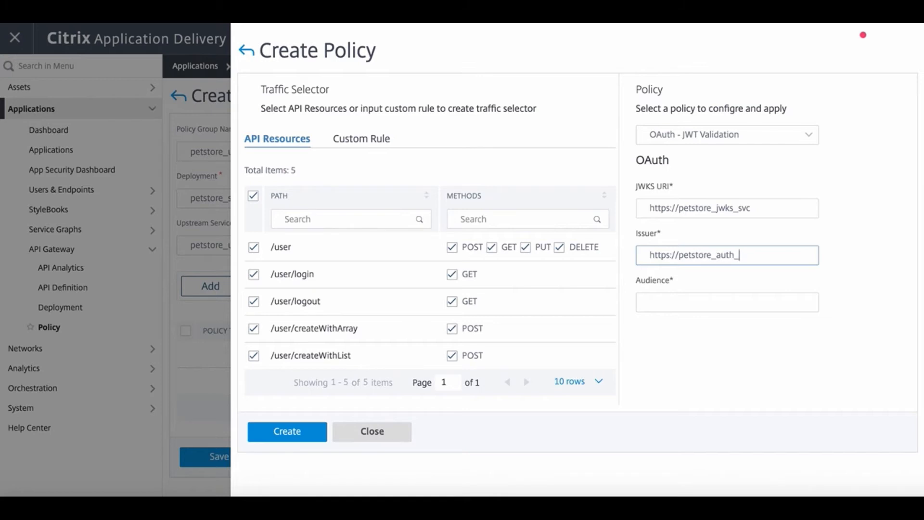
type("http://petstore_user")
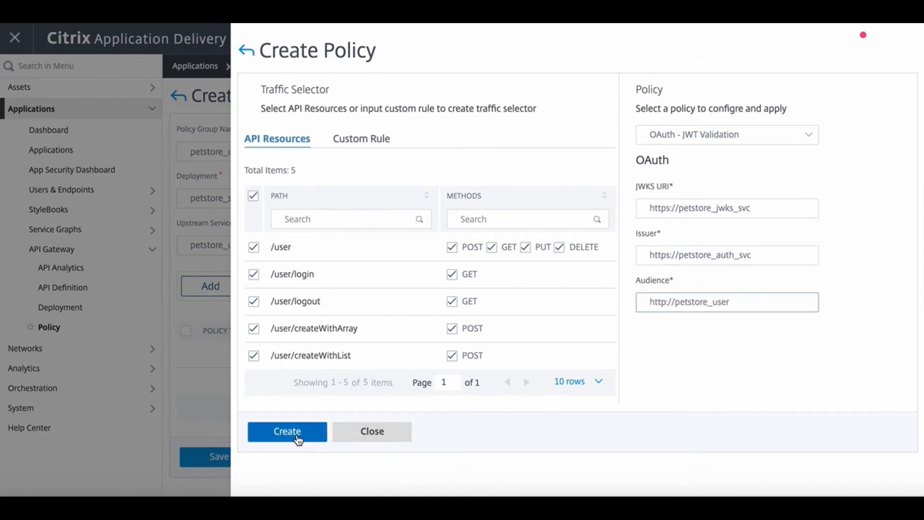
left_click(287, 431)
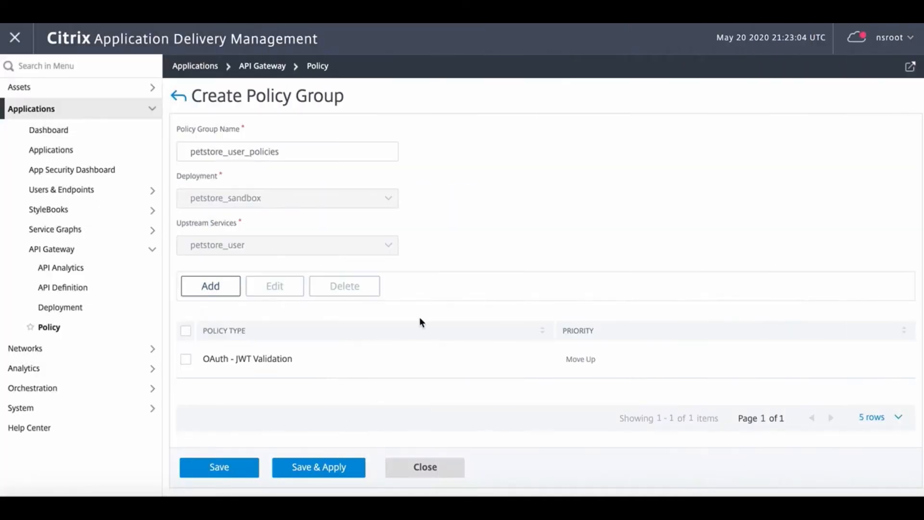
Step: Add a per-client-IP Rate-Limit policy covering all user API resources
left_click(210, 286)
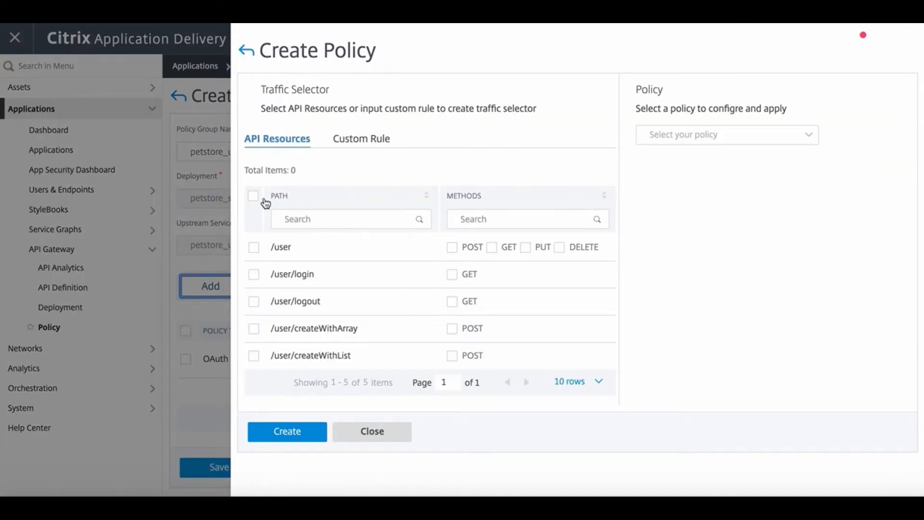
left_click(254, 196)
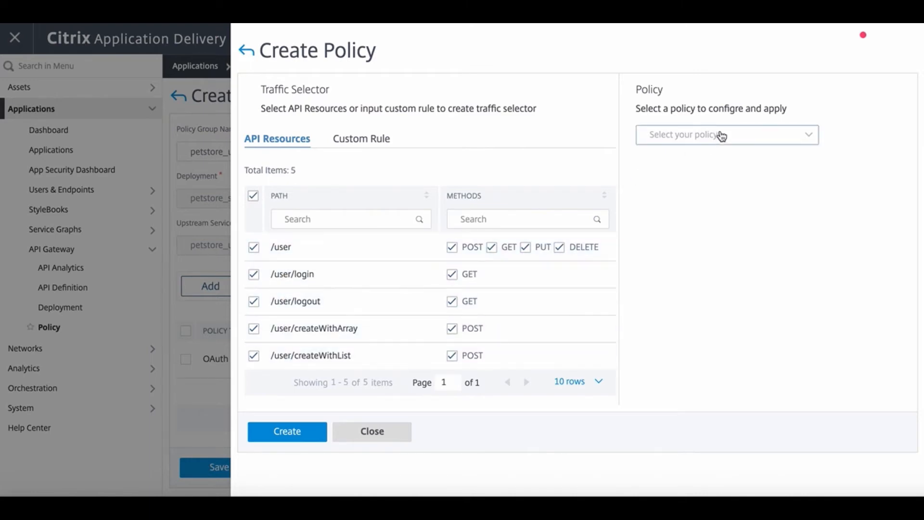
left_click(726, 135)
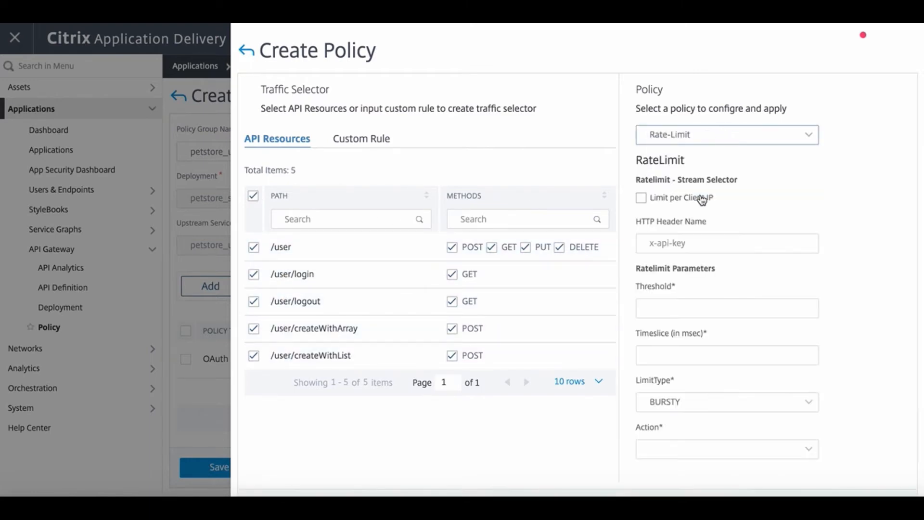
left_click(641, 198)
type("10")
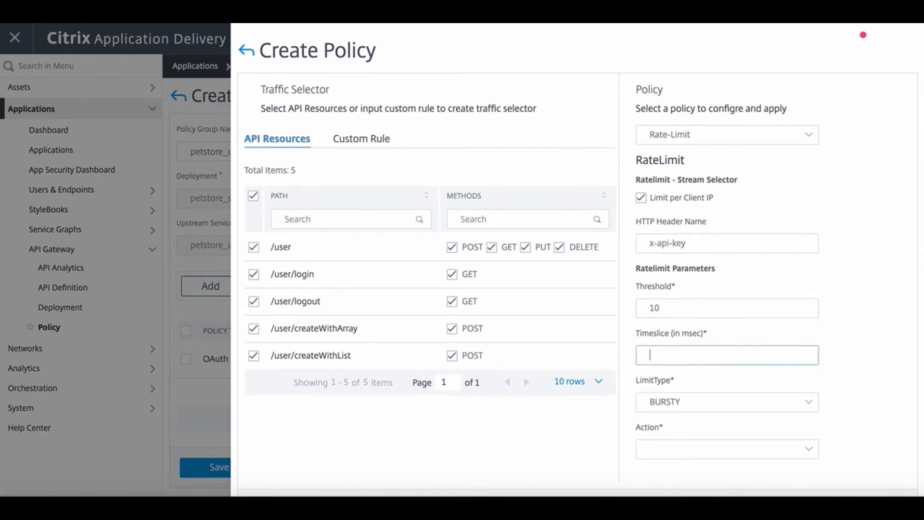
Step: Set 10 requests per 30000 ms with RESPOND action, create the policy and deploy
type("30000")
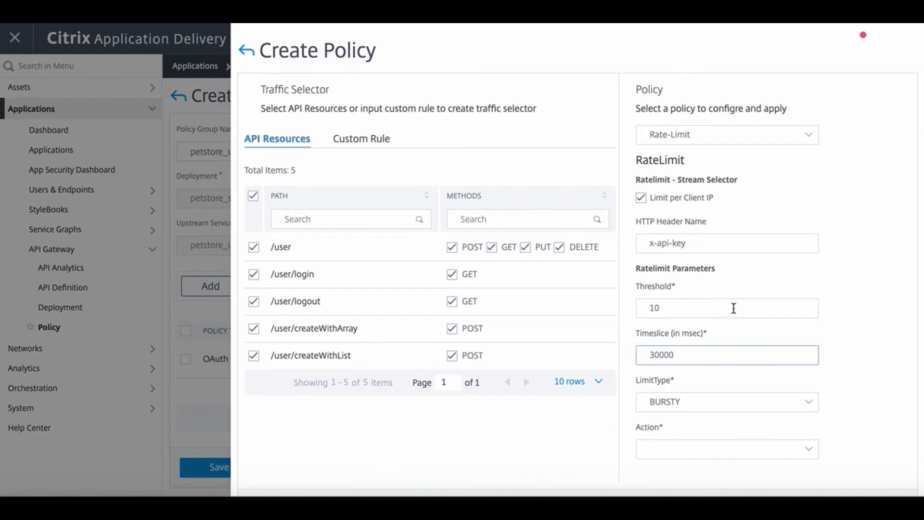
left_click(726, 449)
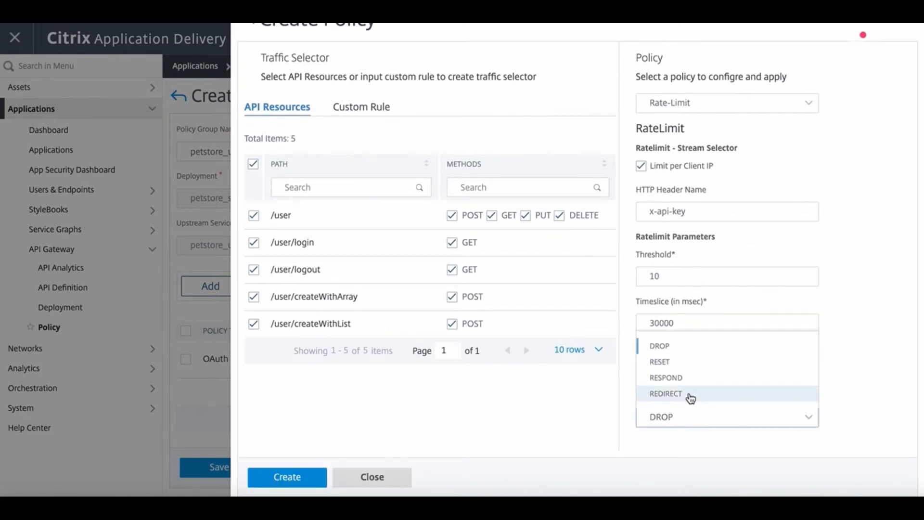
left_click(666, 393)
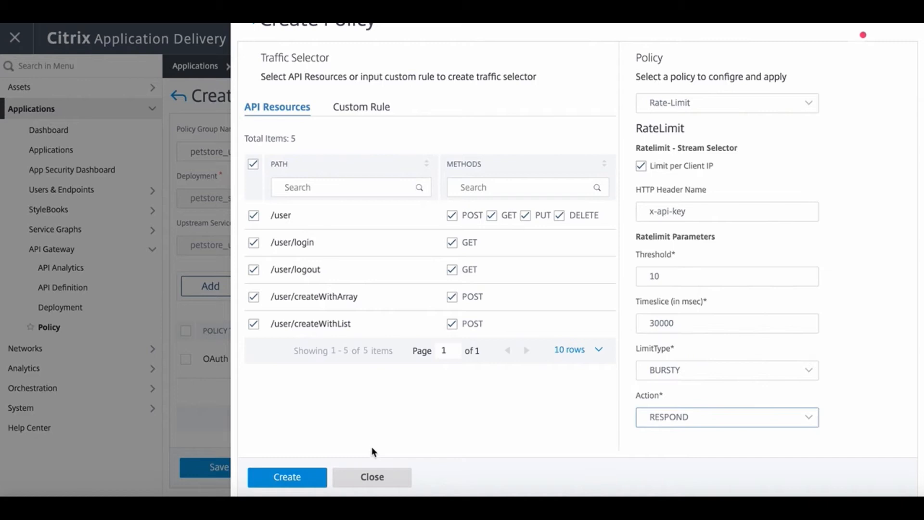
left_click(286, 477)
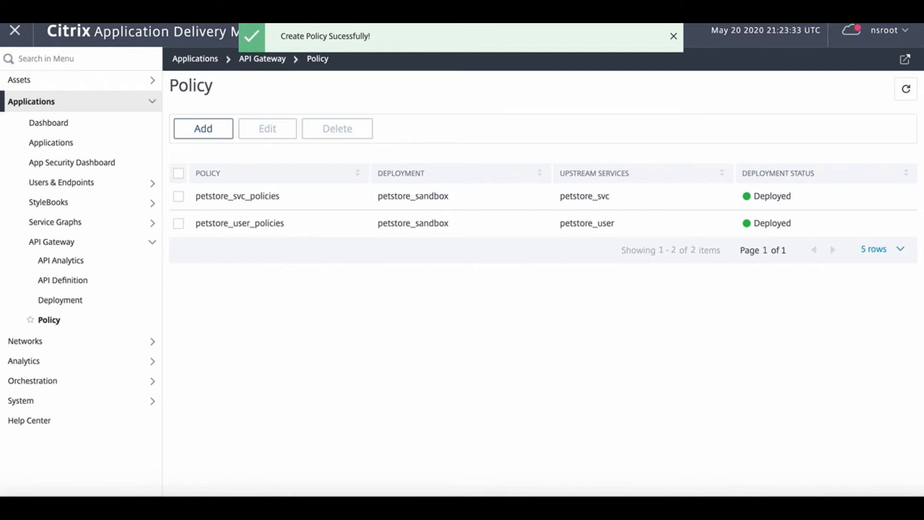
left_click(60, 260)
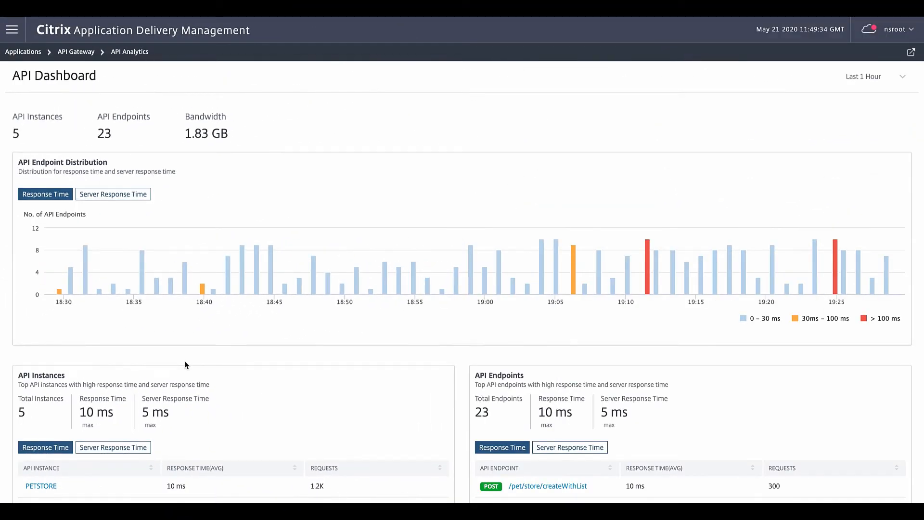
mouse_move(58, 109)
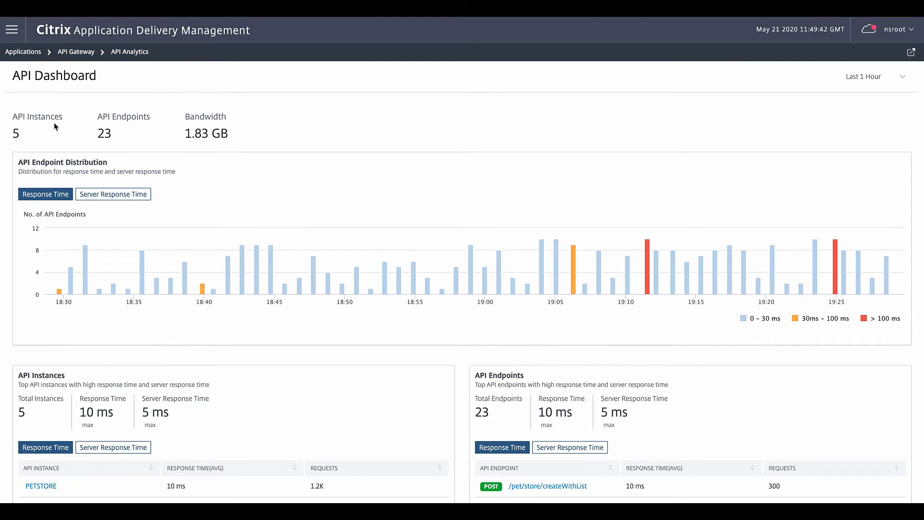
mouse_move(54, 148)
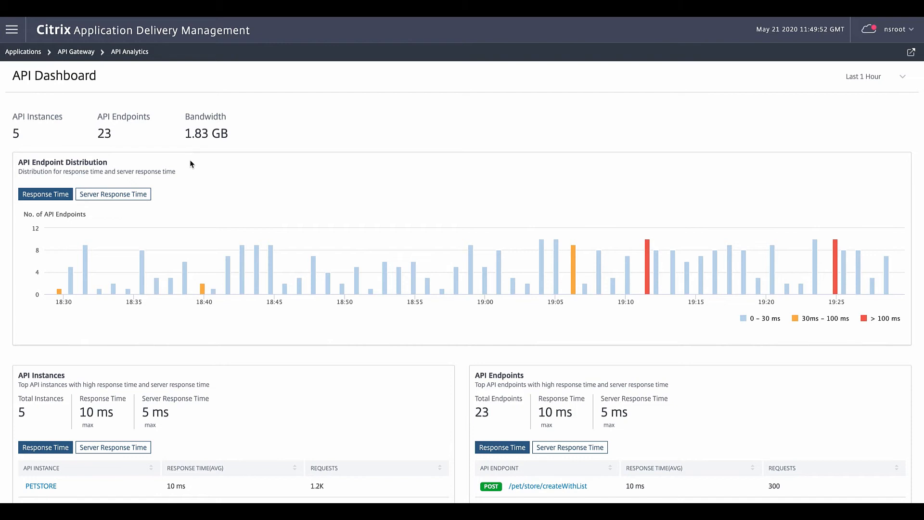
mouse_move(188, 179)
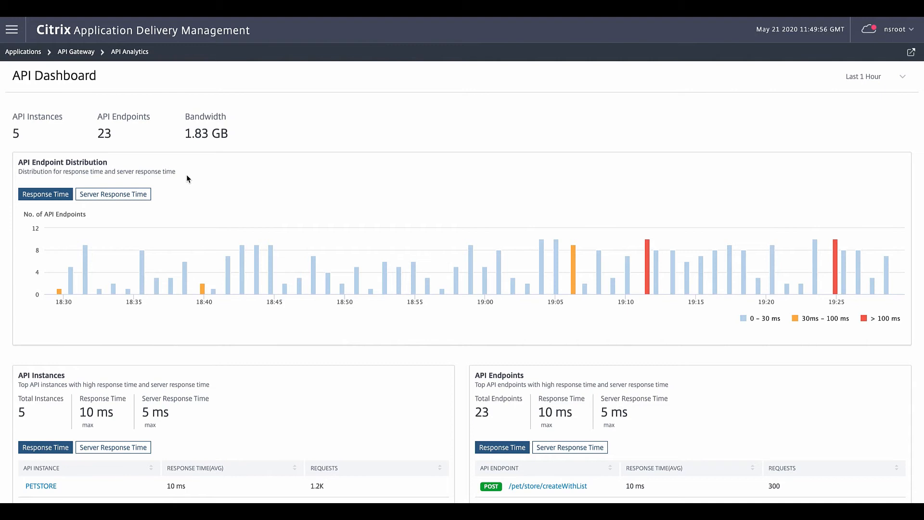
Step: Scroll the API Dashboard through top endpoints, most accessed APIs and geo locations
scroll("down", 3)
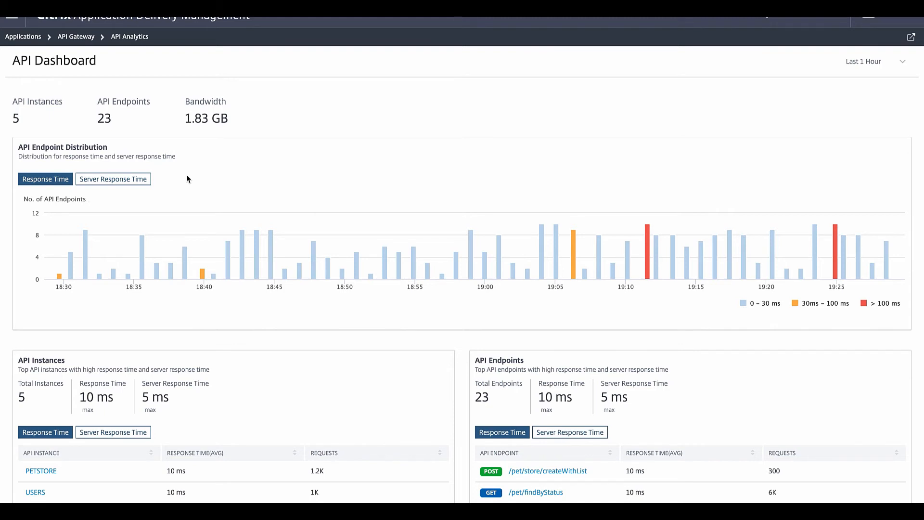
mouse_move(182, 182)
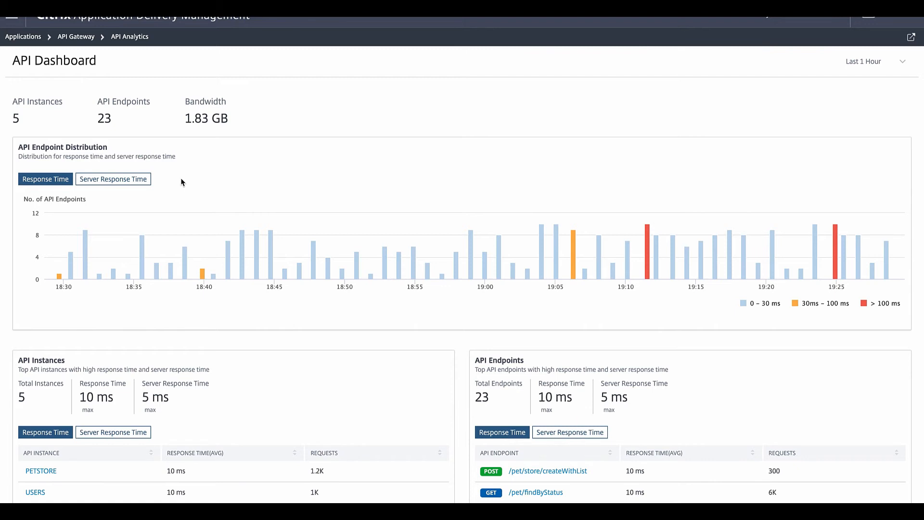
mouse_move(140, 184)
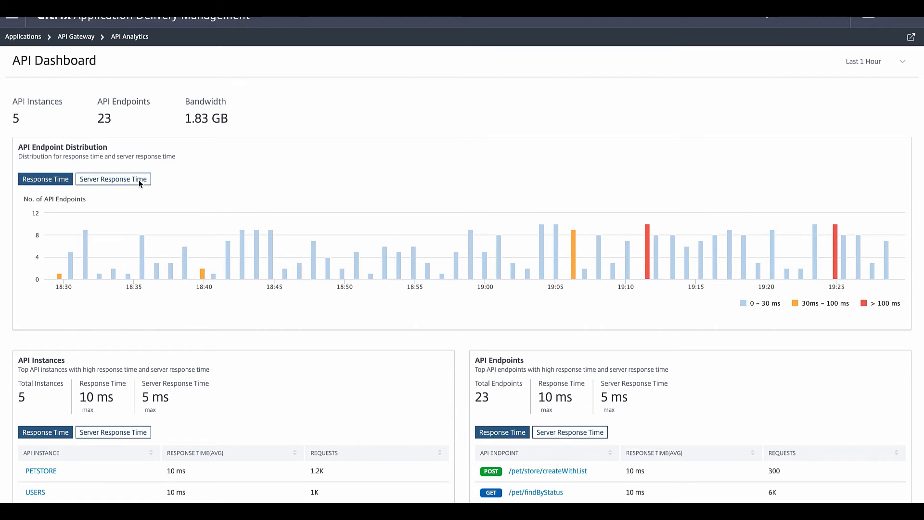
mouse_move(215, 173)
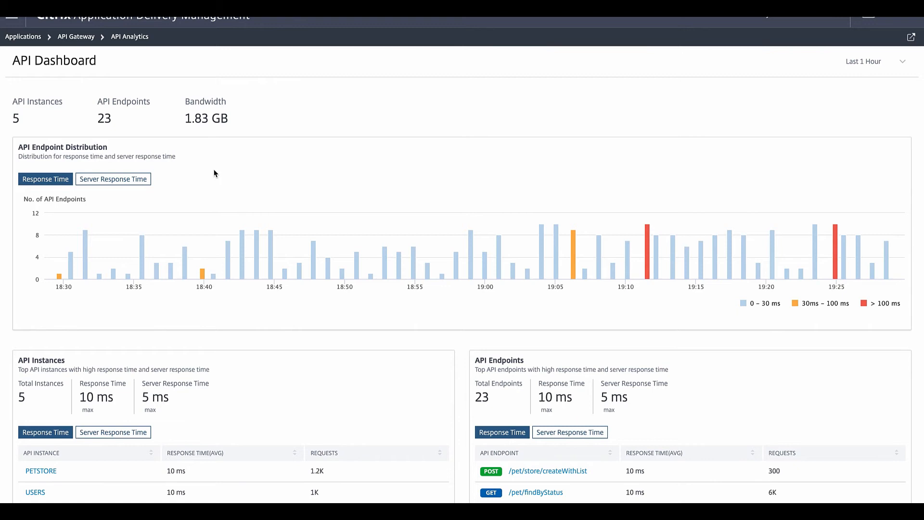
mouse_move(389, 202)
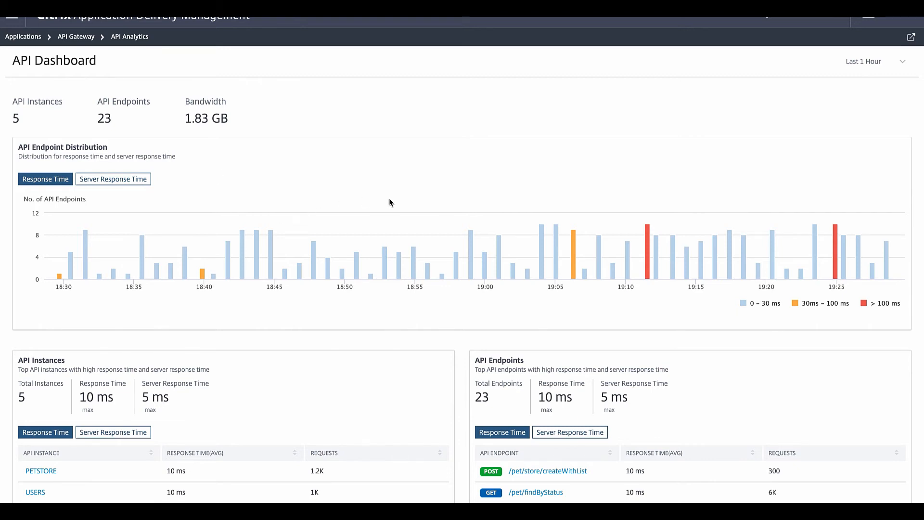
mouse_move(651, 266)
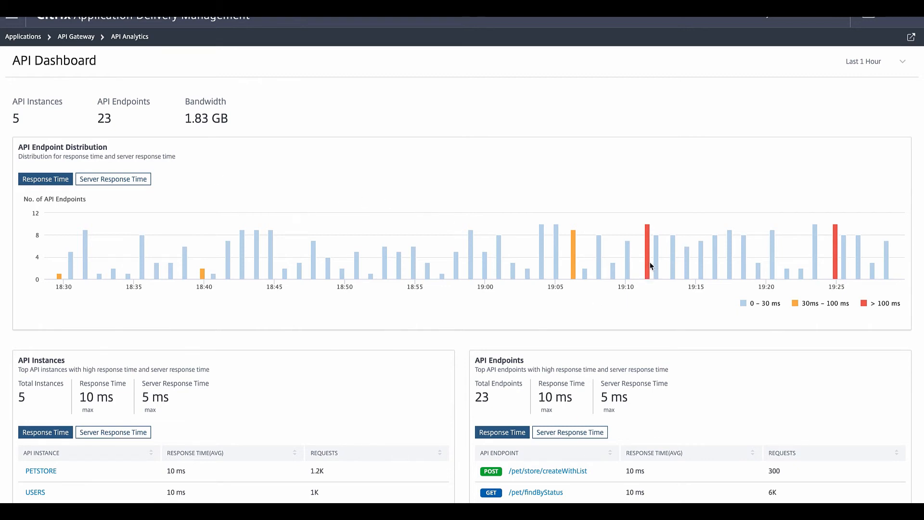
mouse_move(647, 242)
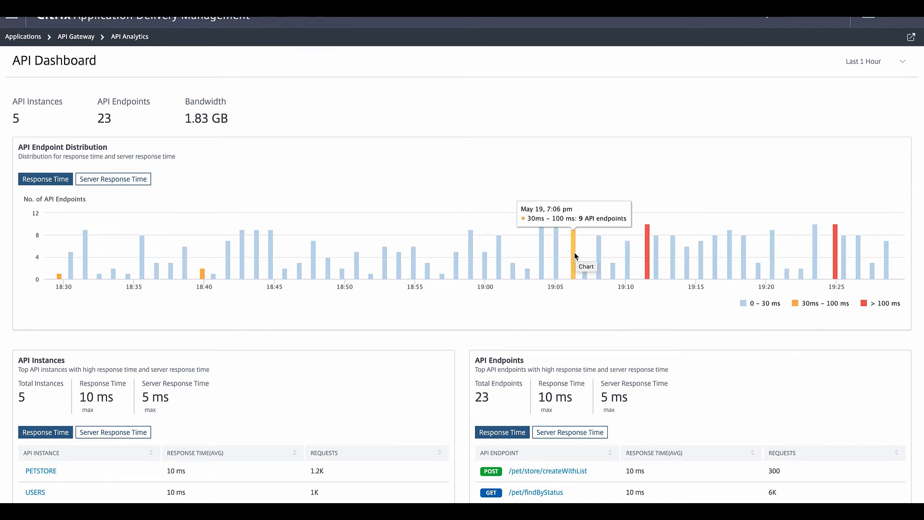
mouse_move(577, 282)
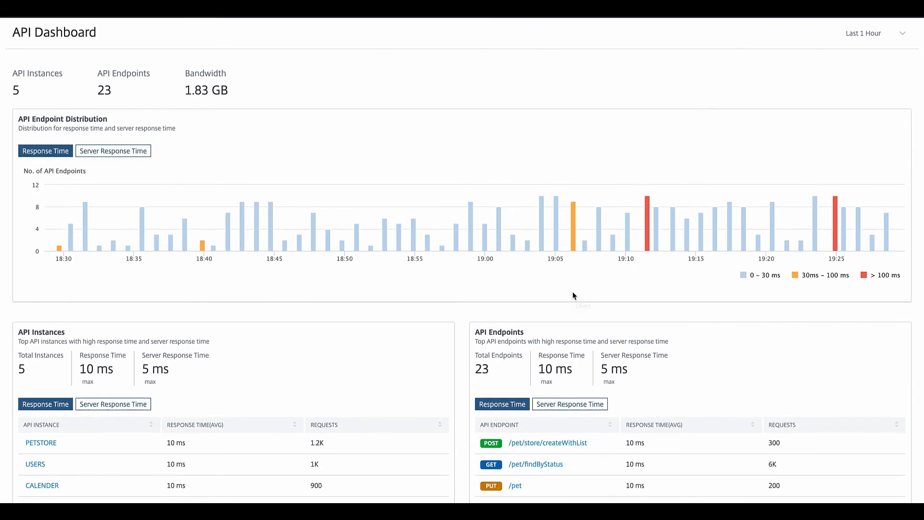
scroll("down", 3)
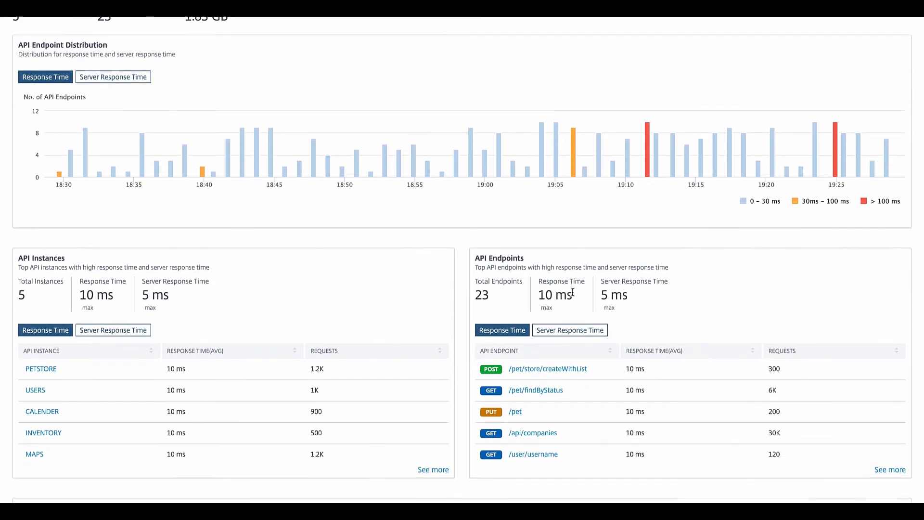
scroll("down", 3)
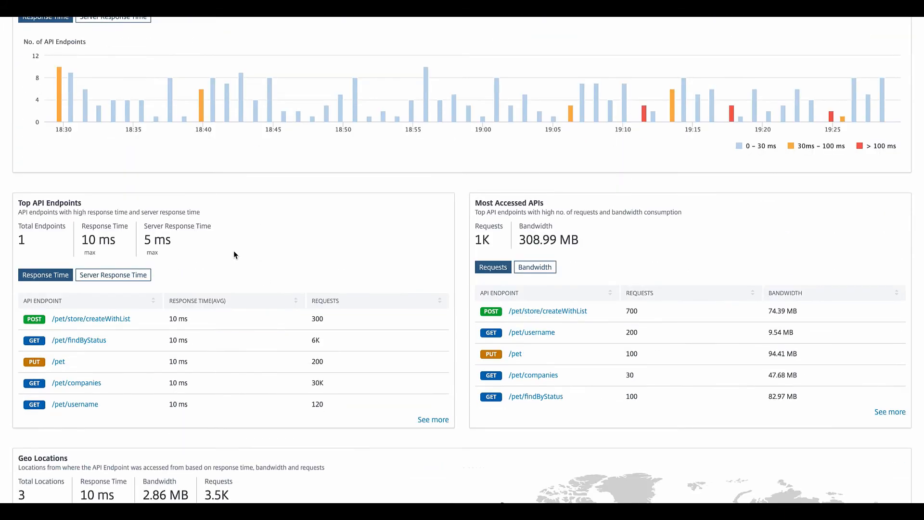
Step: Review Performance and Usage, ranking most accessed APIs by bandwidth
scroll("down", 3)
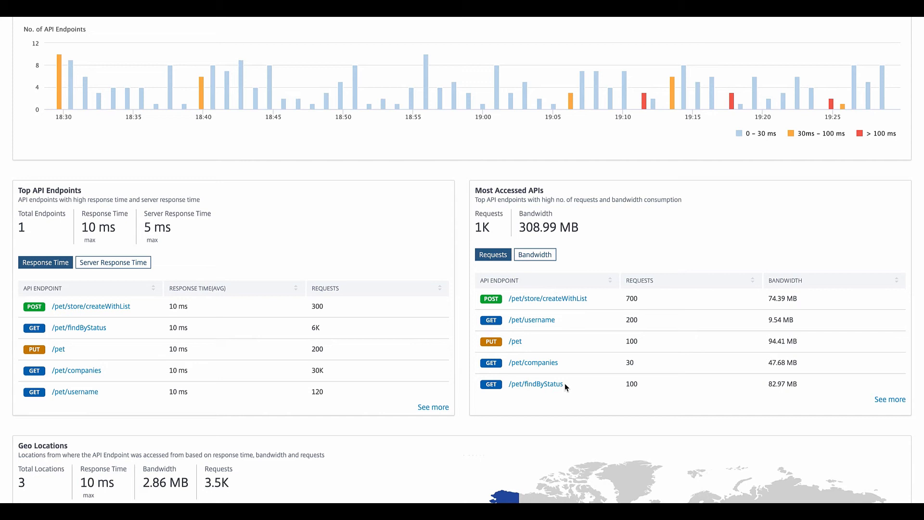
mouse_move(577, 318)
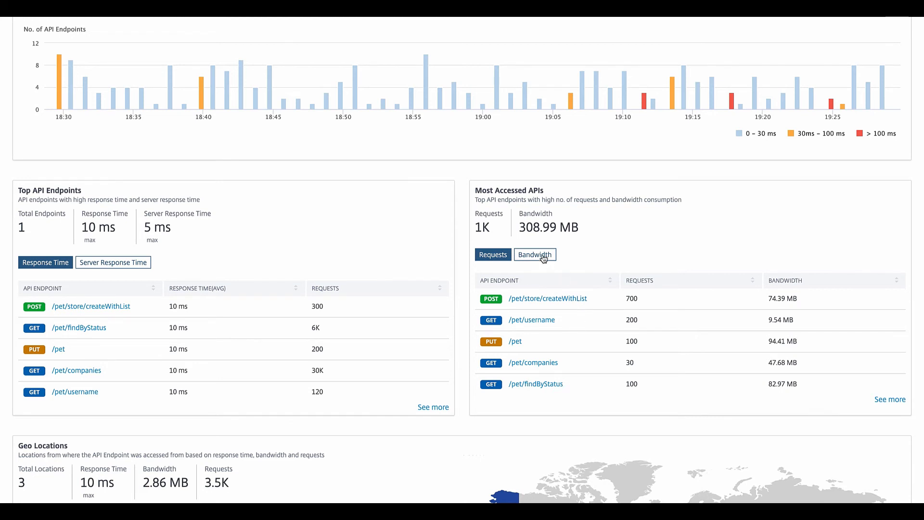
left_click(534, 254)
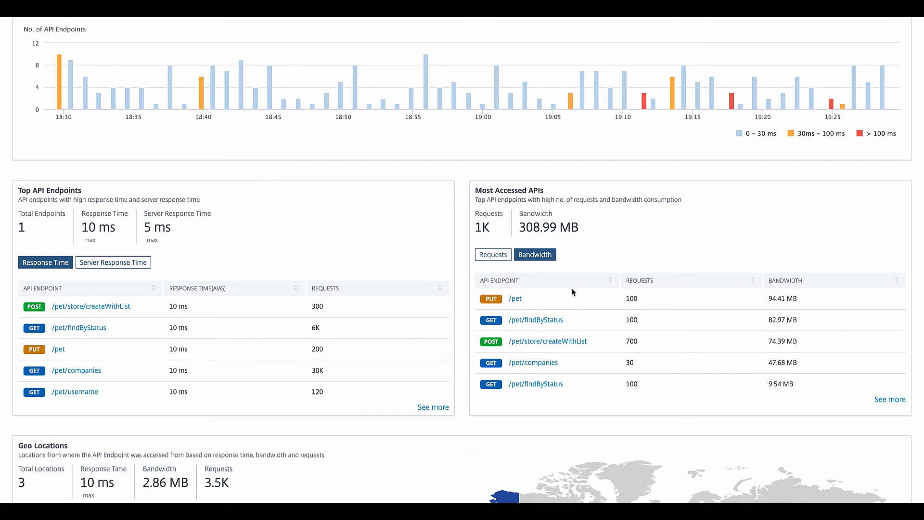
mouse_move(594, 378)
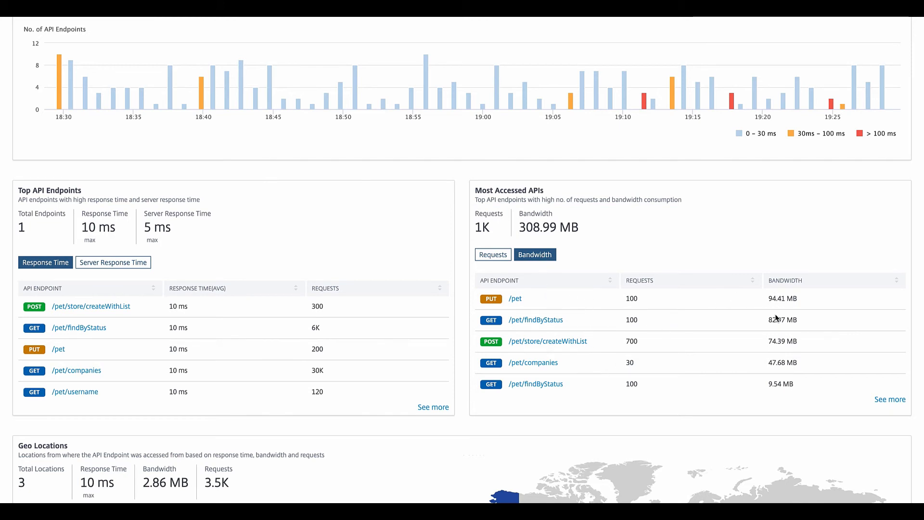
mouse_move(639, 289)
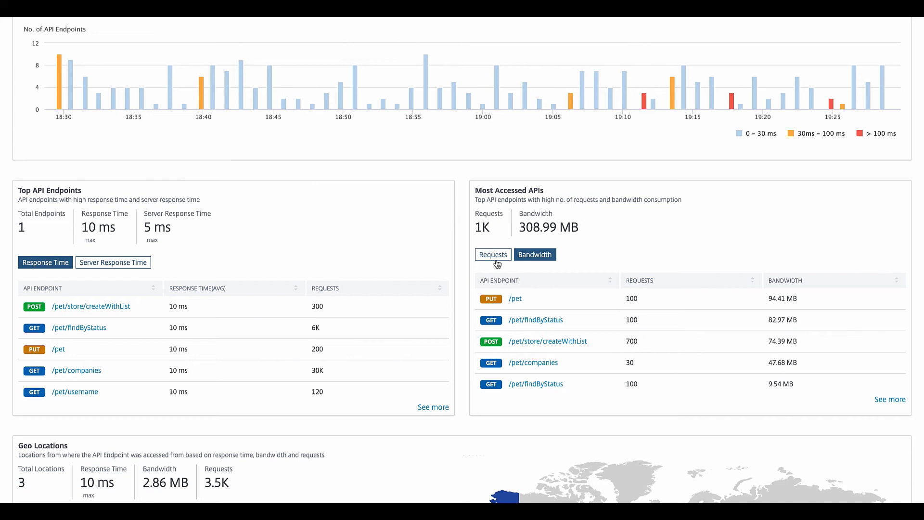
scroll("down", 3)
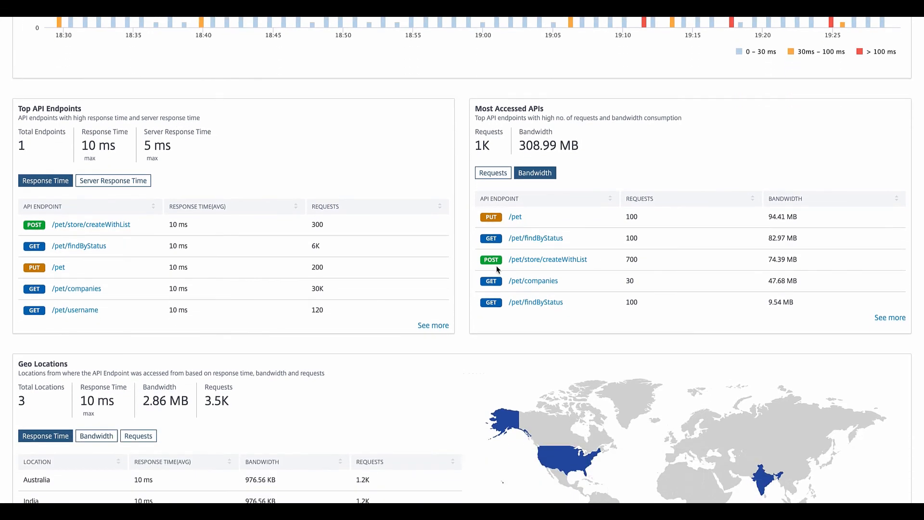
scroll("down", 3)
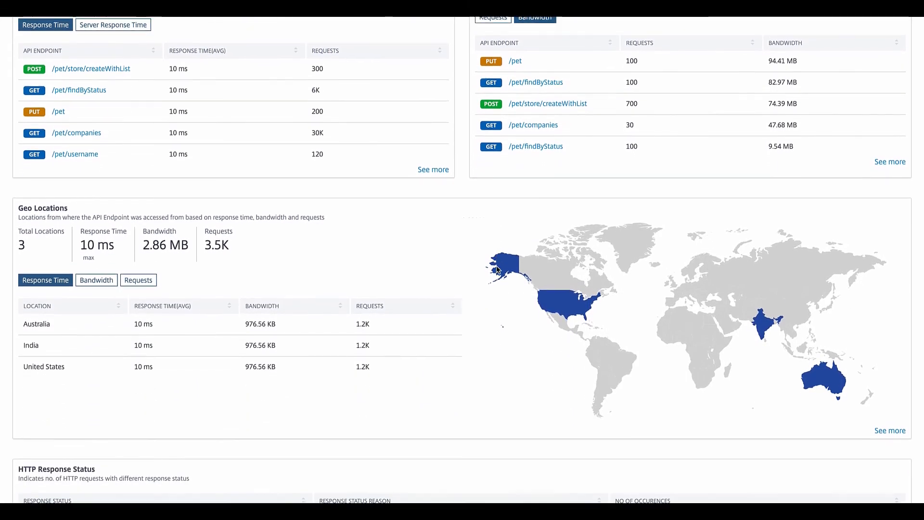
scroll("down", 3)
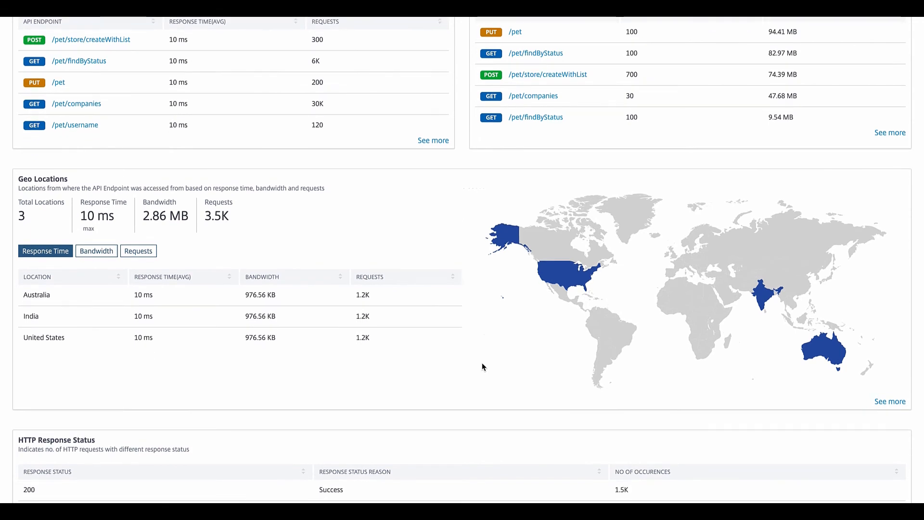
scroll("down", 3)
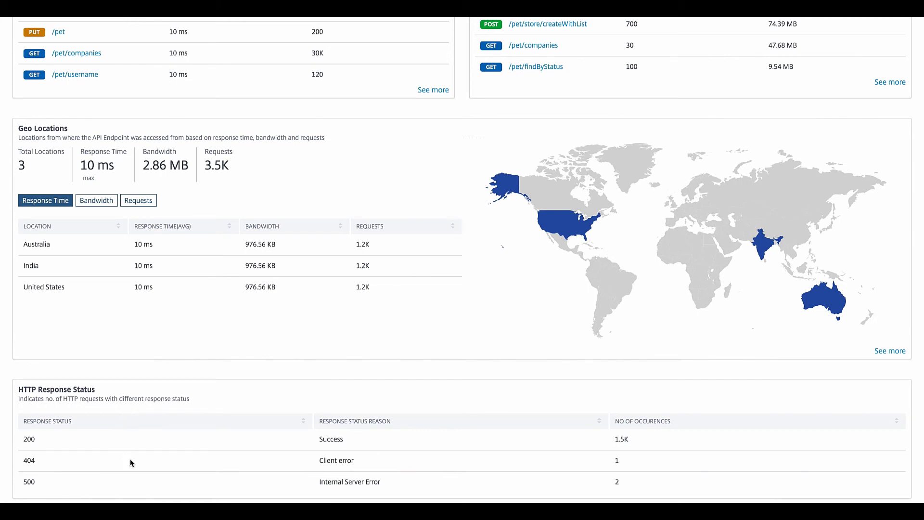
mouse_move(138, 481)
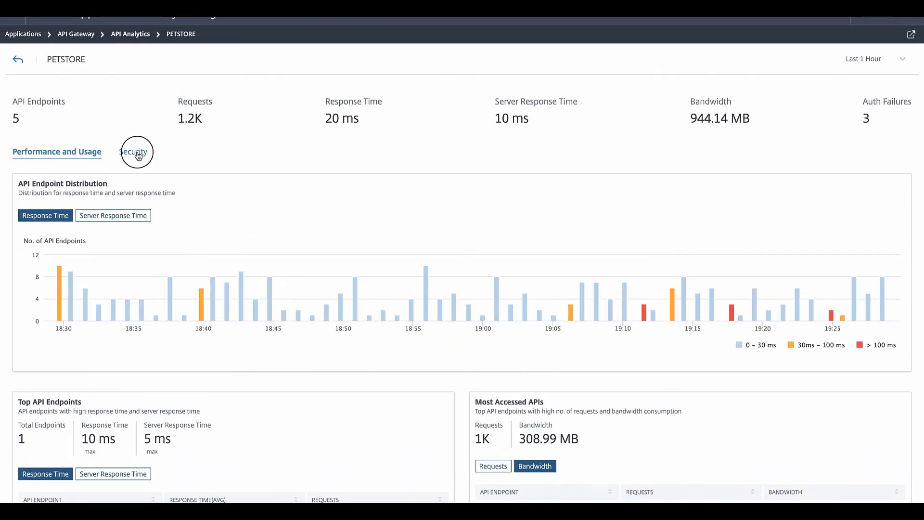
Step: Switch to the PetStore Security view showing auth failures and successes per endpoint
left_click(130, 151)
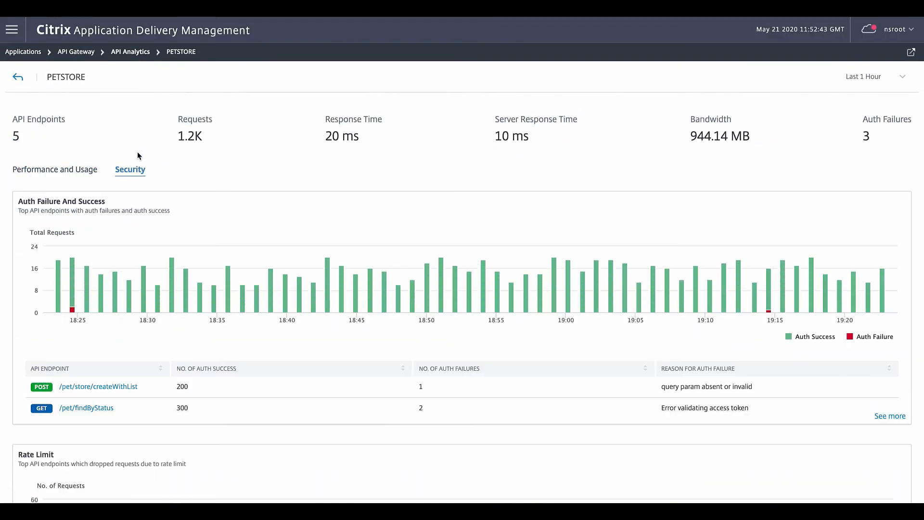
scroll("down", 3)
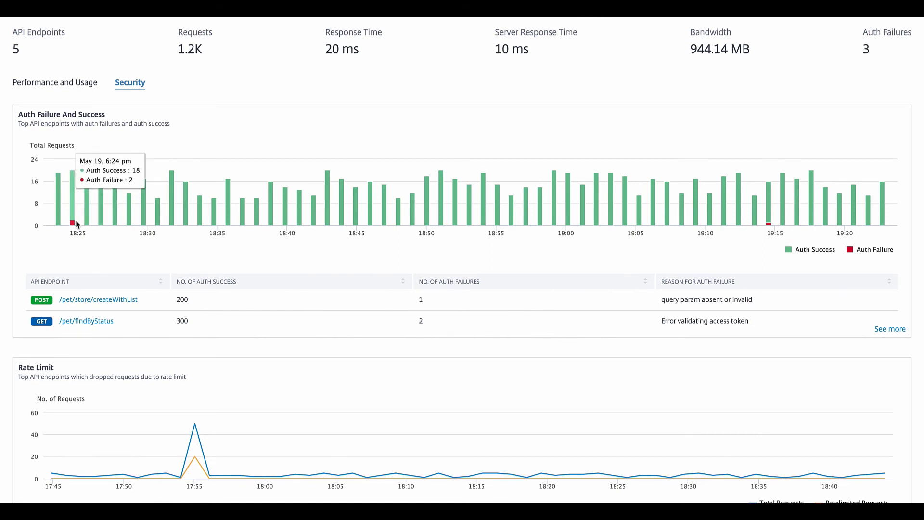
mouse_move(666, 319)
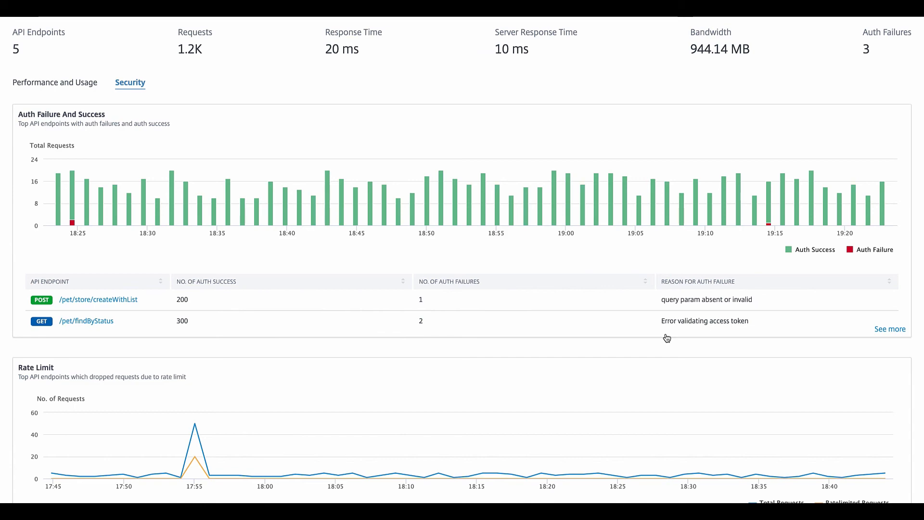
scroll("down", 3)
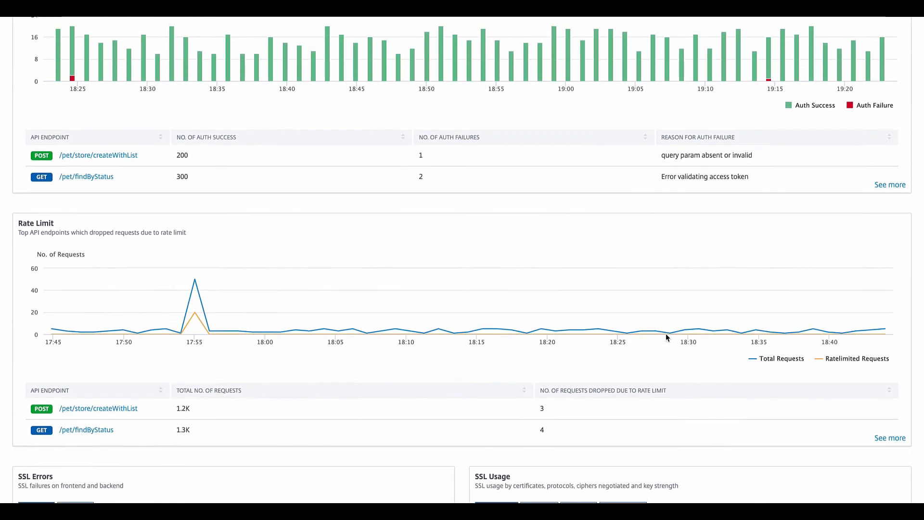
scroll("down", 3)
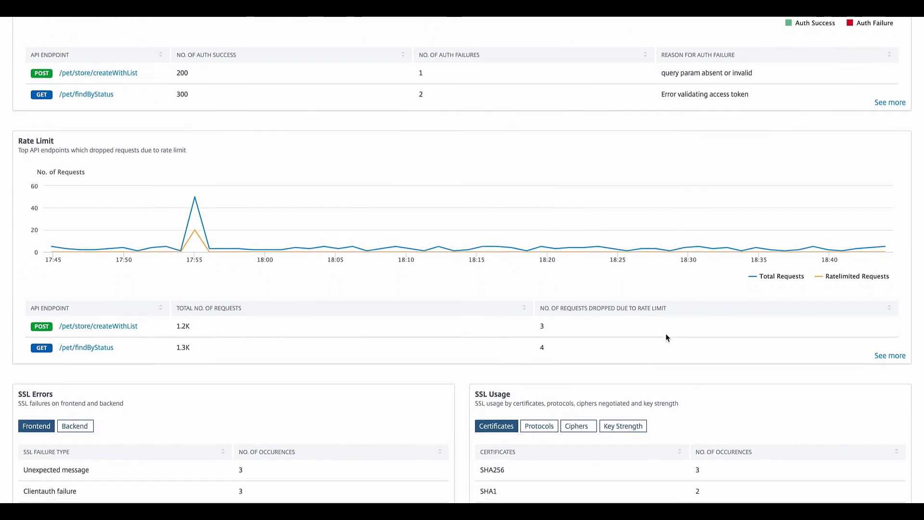
scroll("down", 3)
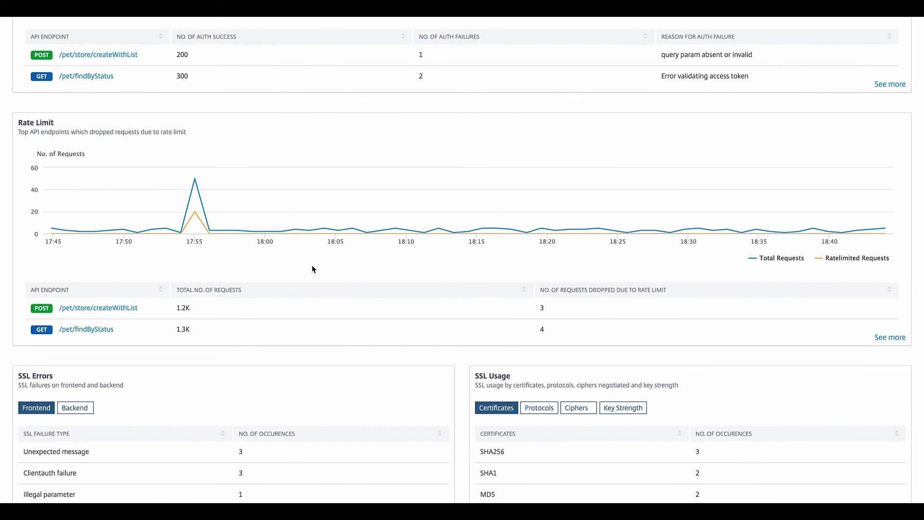
scroll("down", 3)
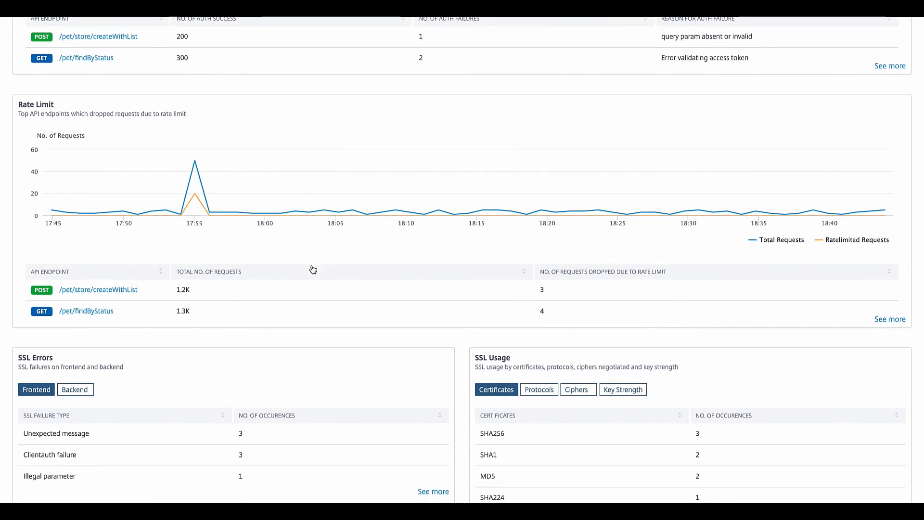
scroll("down", 3)
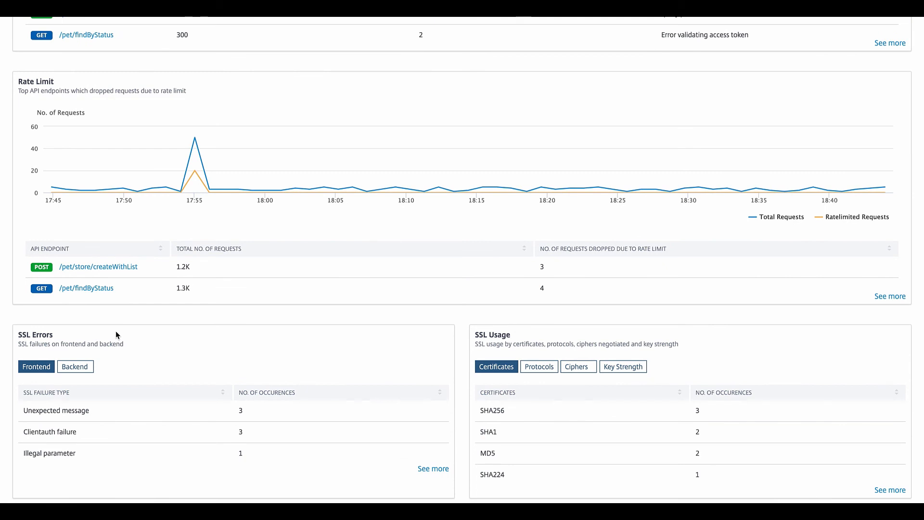
mouse_move(505, 331)
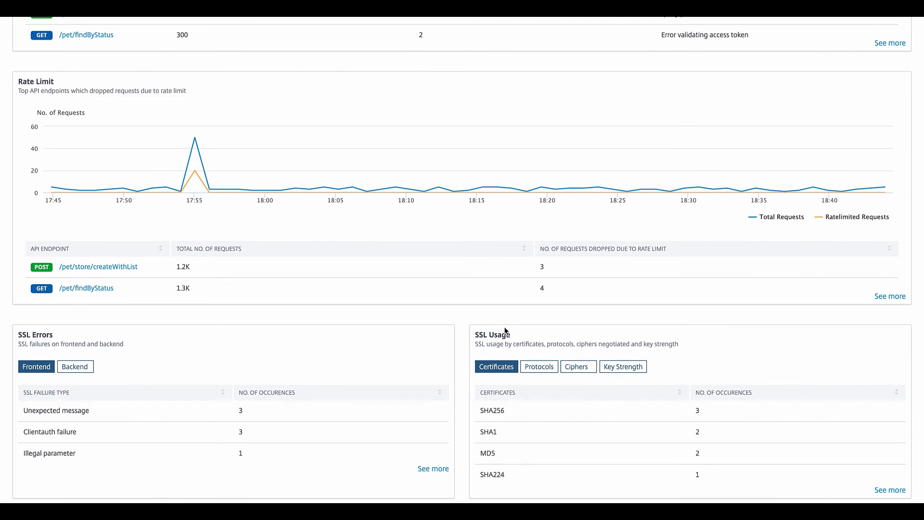
mouse_move(519, 335)
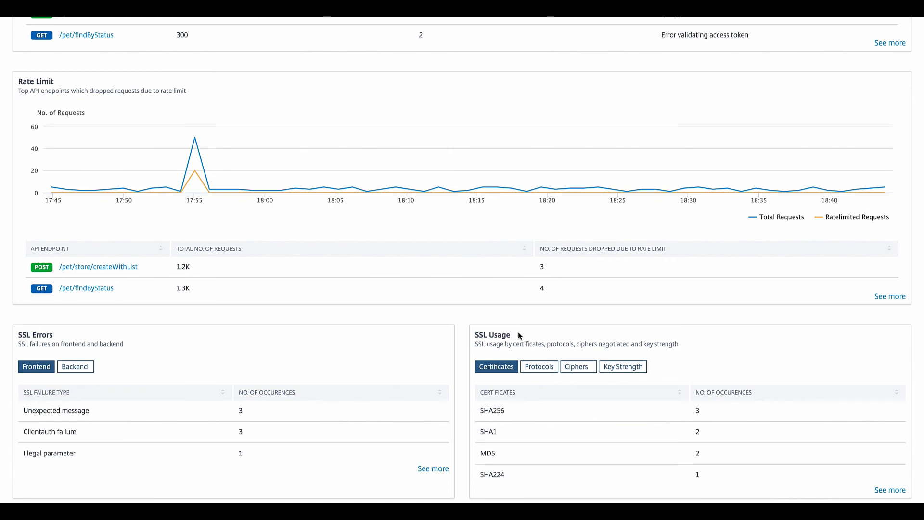
mouse_move(528, 335)
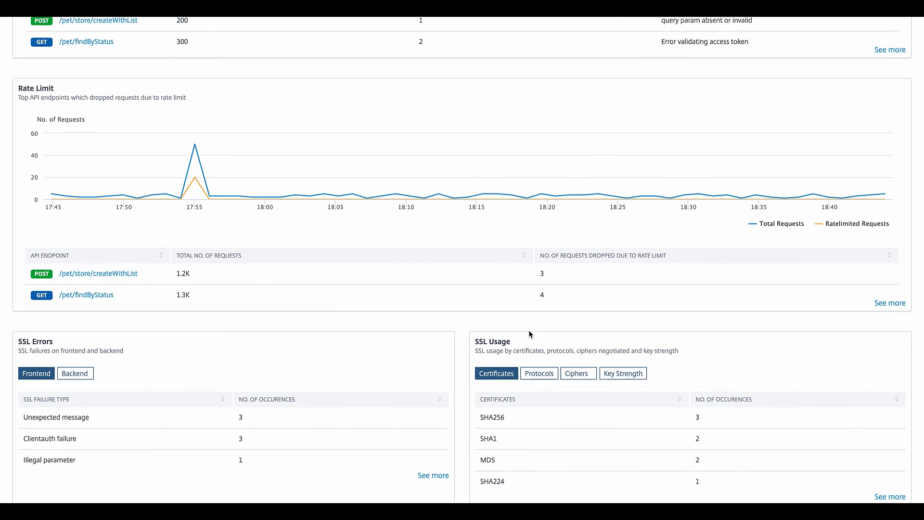
scroll("down", 3)
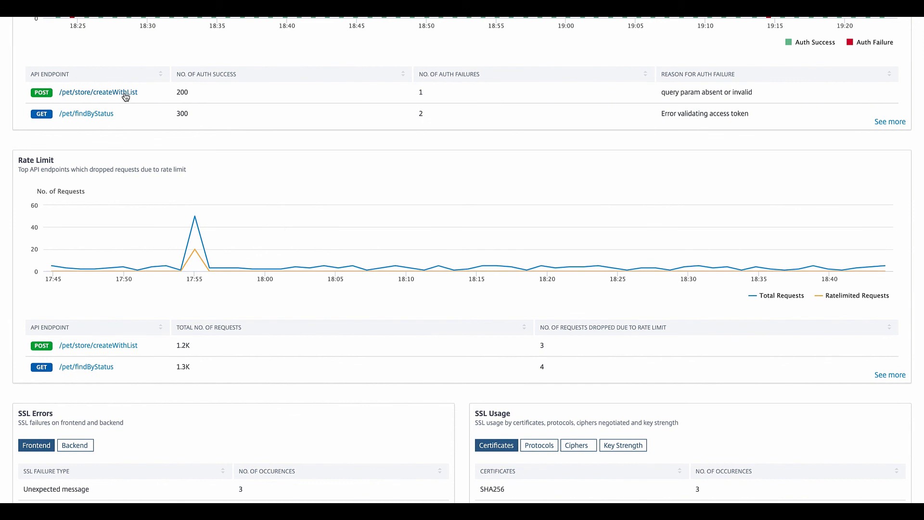
Step: Drill into the POST /pet/store/createWithList endpoint and review its charts
left_click(98, 93)
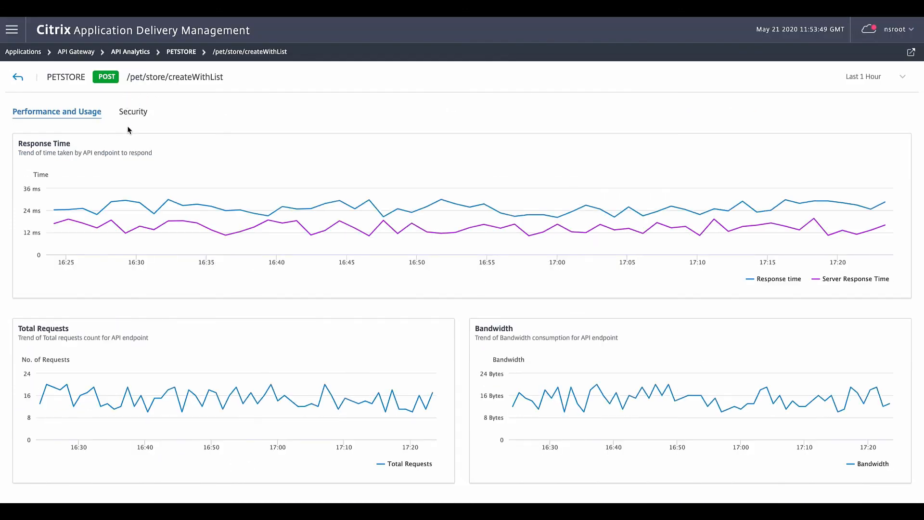
scroll("down", 3)
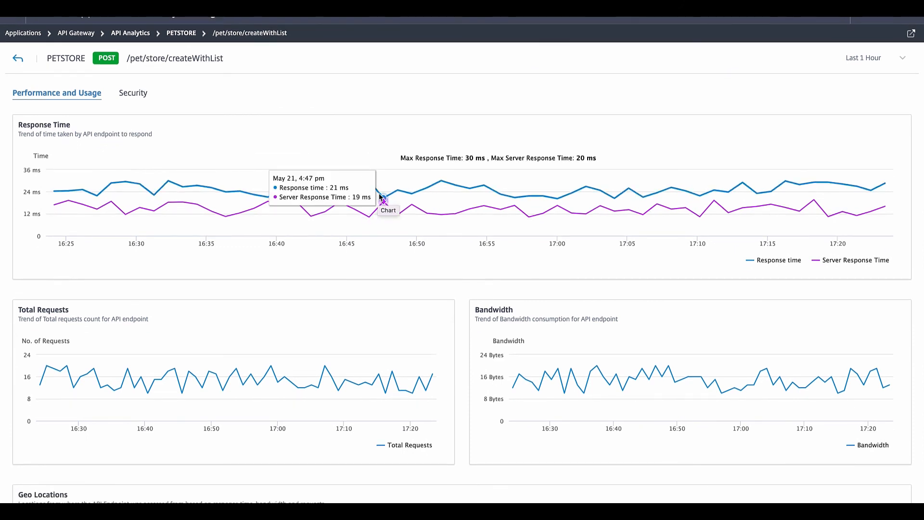
mouse_move(396, 191)
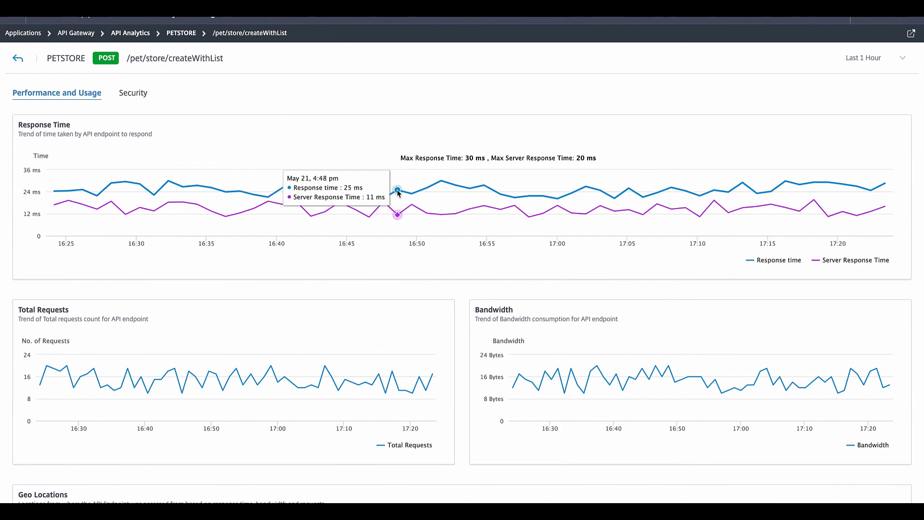
mouse_move(387, 251)
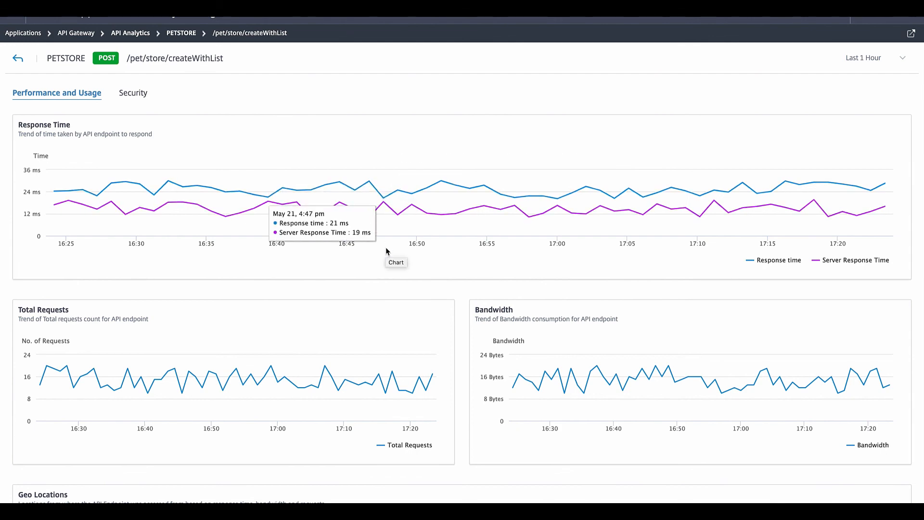
scroll("down", 3)
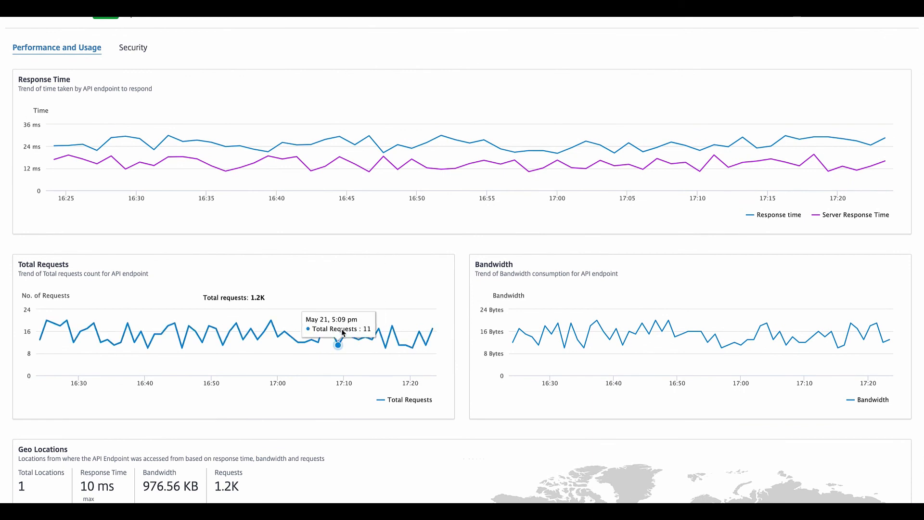
mouse_move(602, 344)
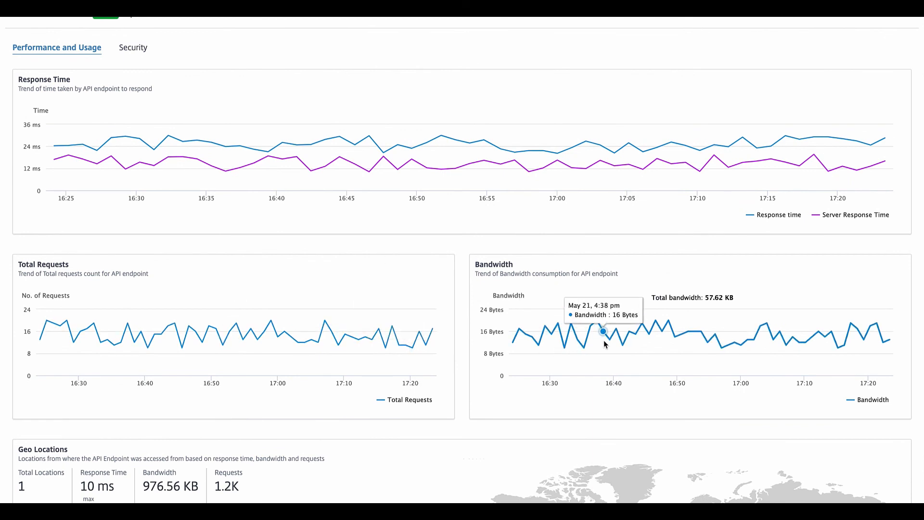
scroll("down", 3)
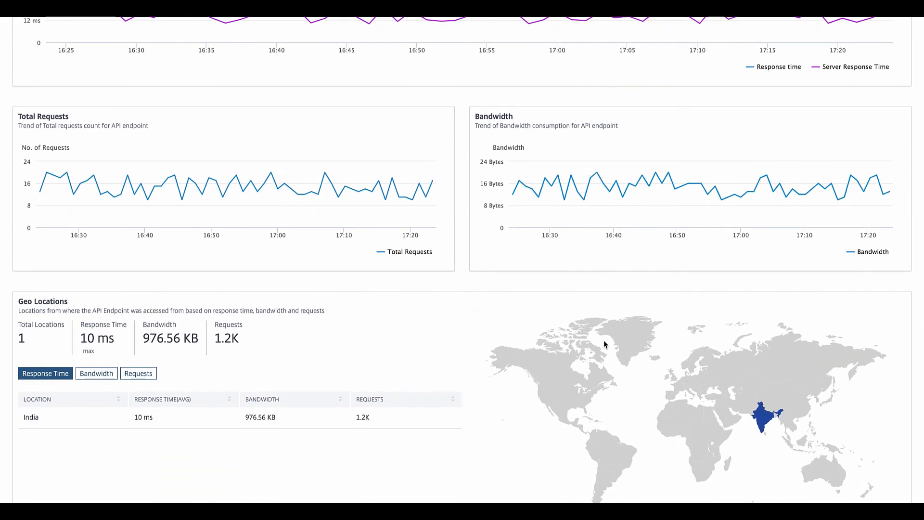
scroll("down", 3)
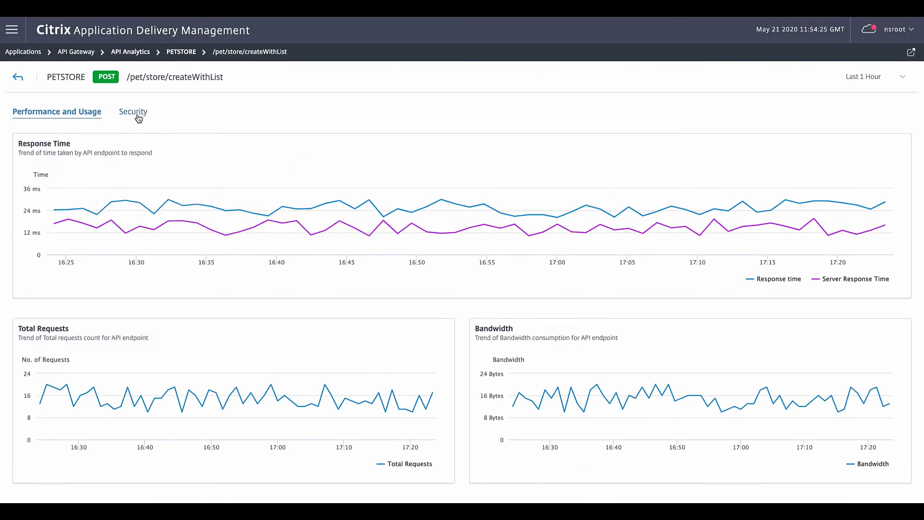
Step: Show the endpoint's security analytics with auth failures and rate-limited requests
left_click(130, 112)
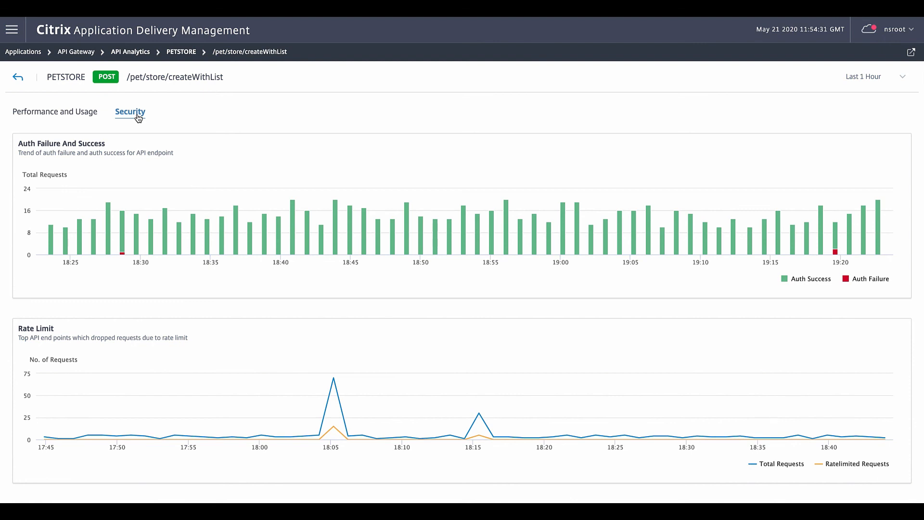
mouse_move(124, 245)
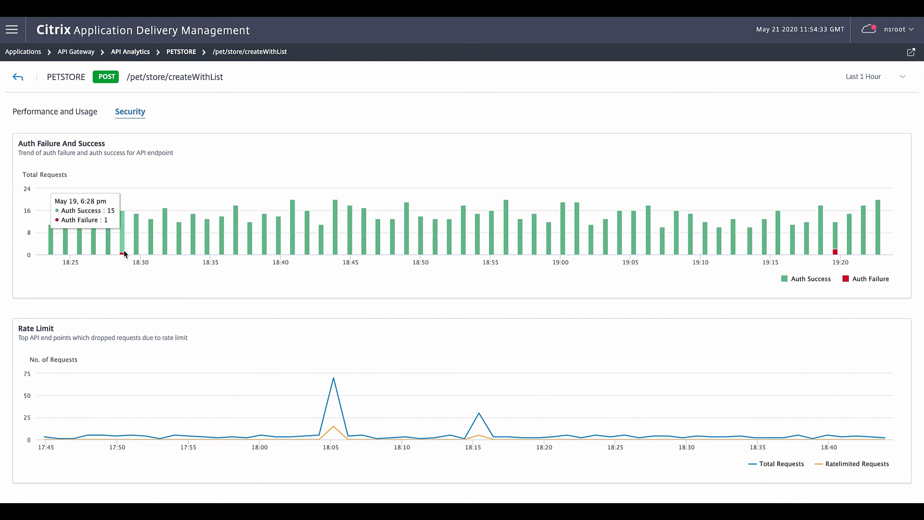